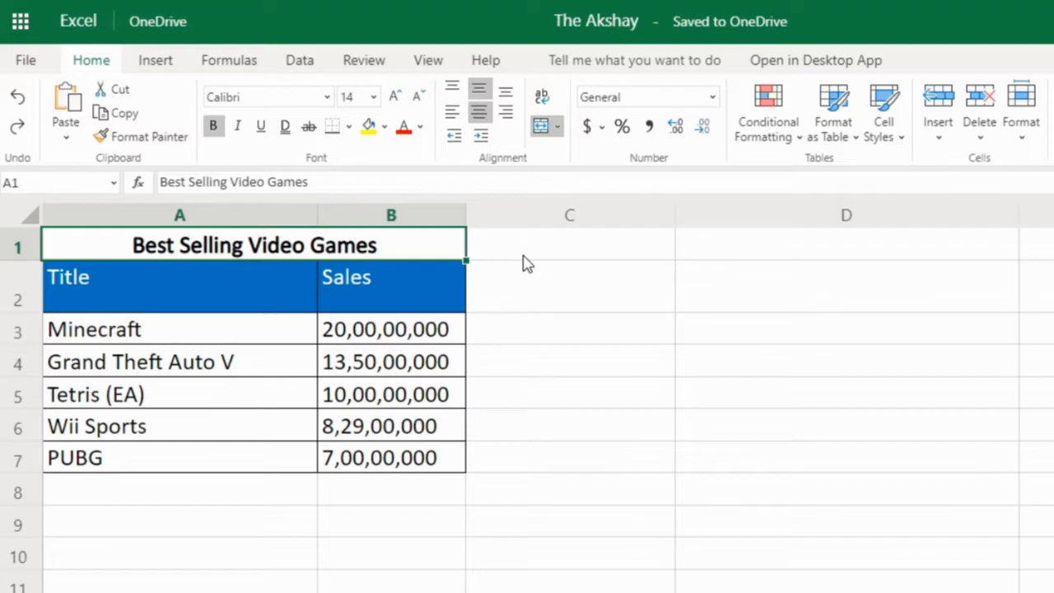
Step: Merge & Center the Minecraft row A3:B3 into one centred cell, dropping its sales figure
left_click(557, 126)
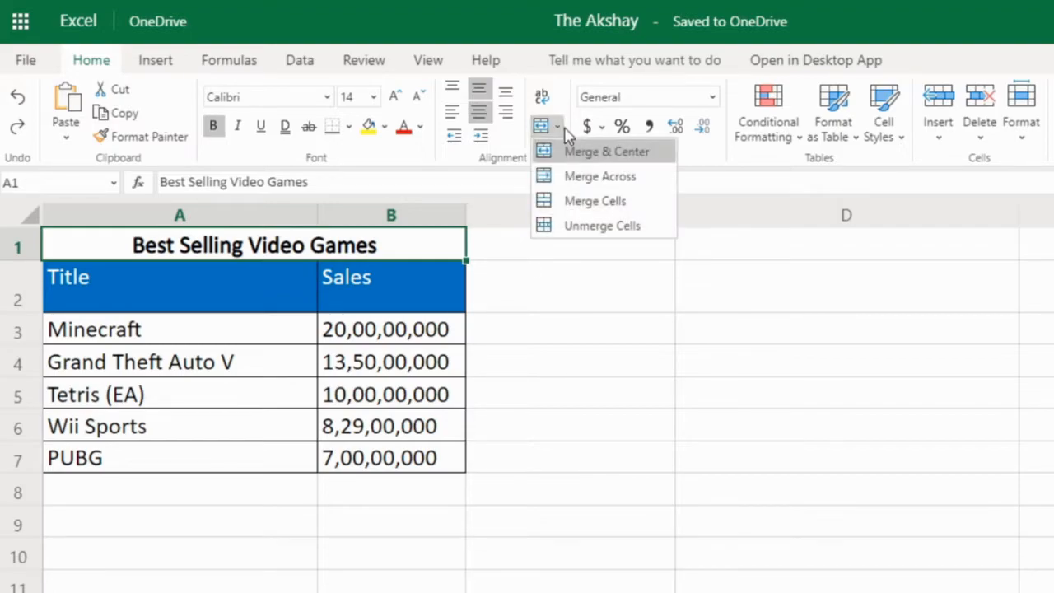
mouse_move(594, 200)
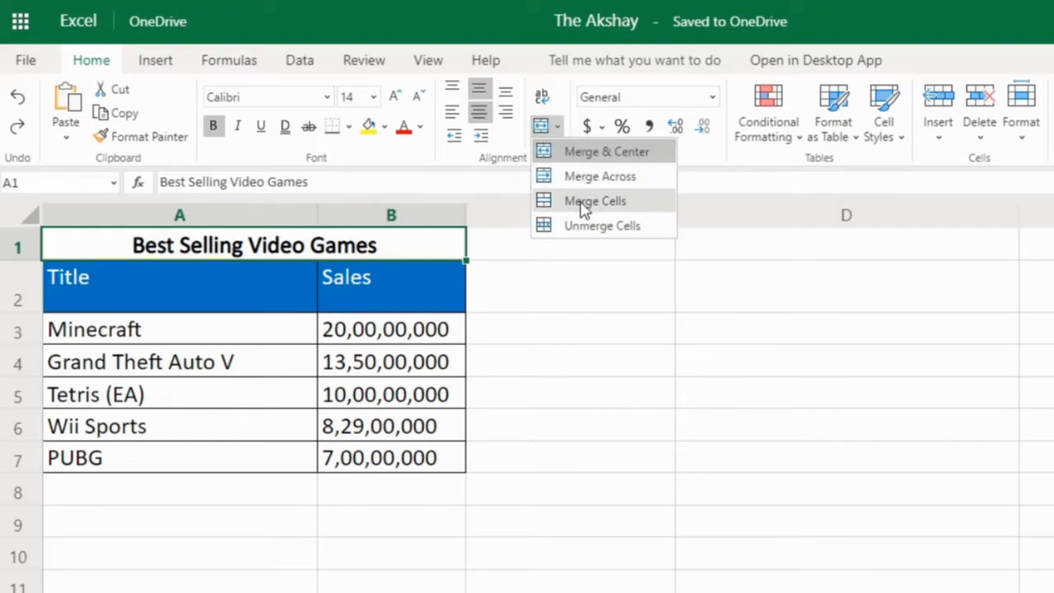
mouse_move(591, 216)
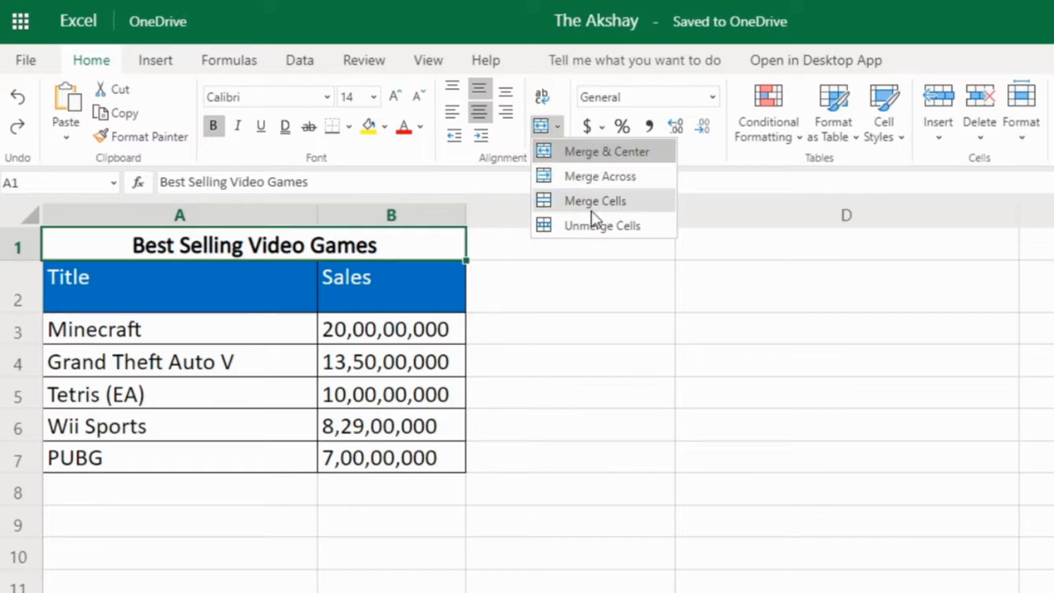
mouse_move(494, 173)
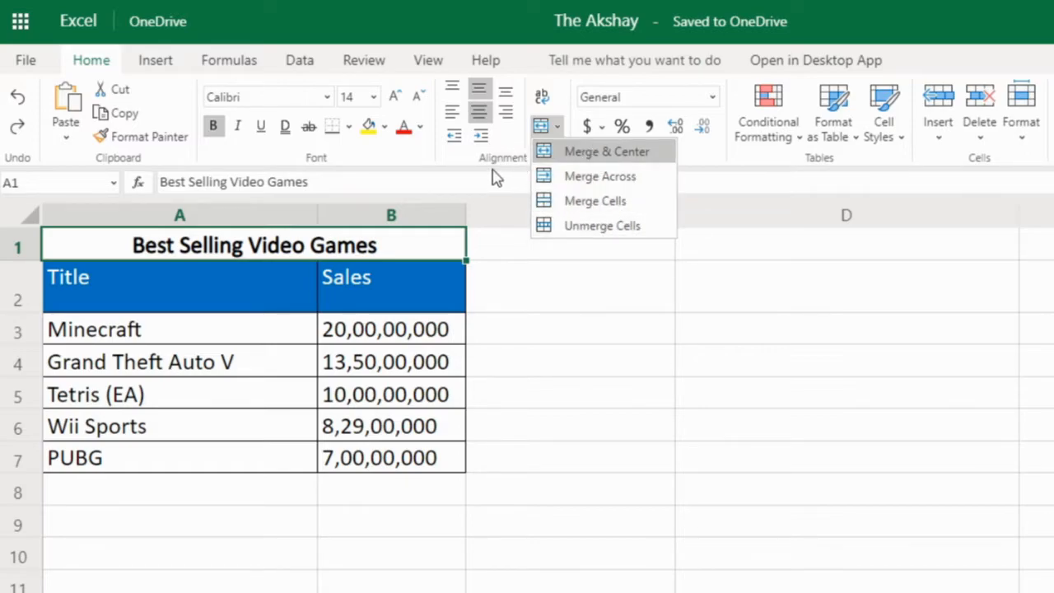
mouse_move(619, 159)
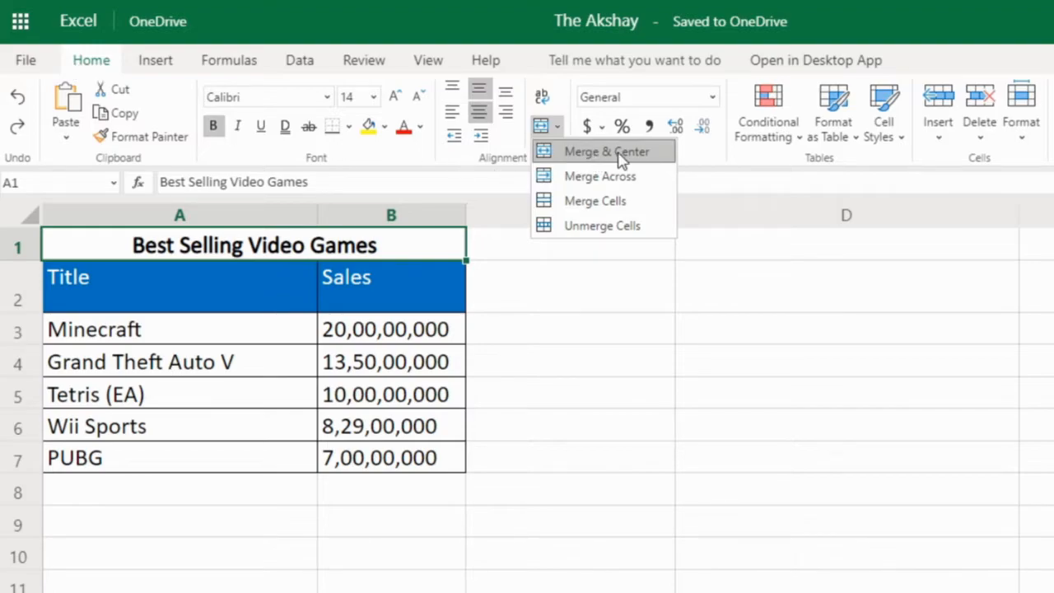
mouse_move(650, 201)
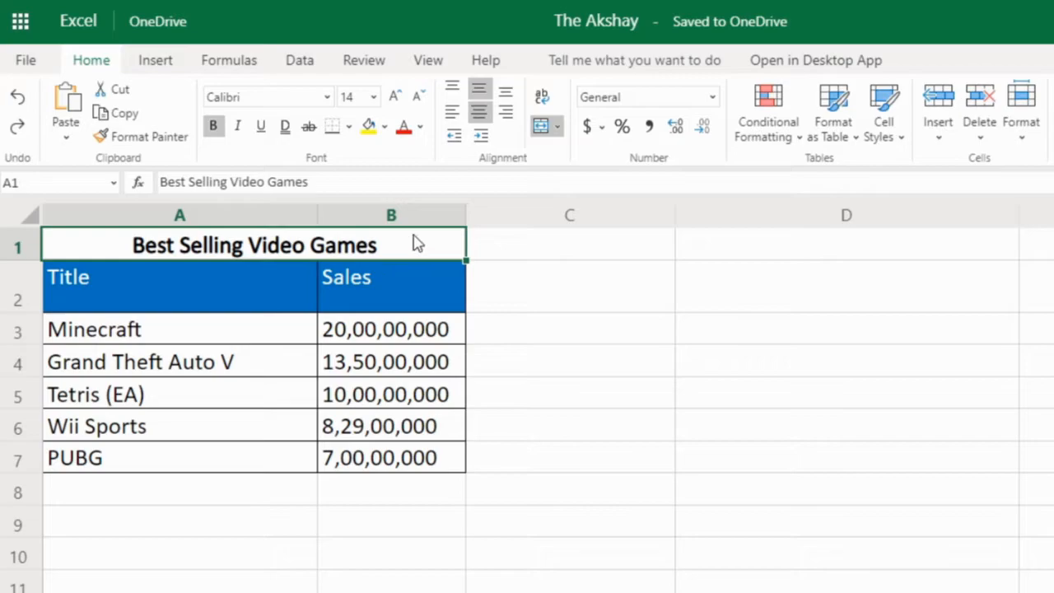
left_click(557, 126)
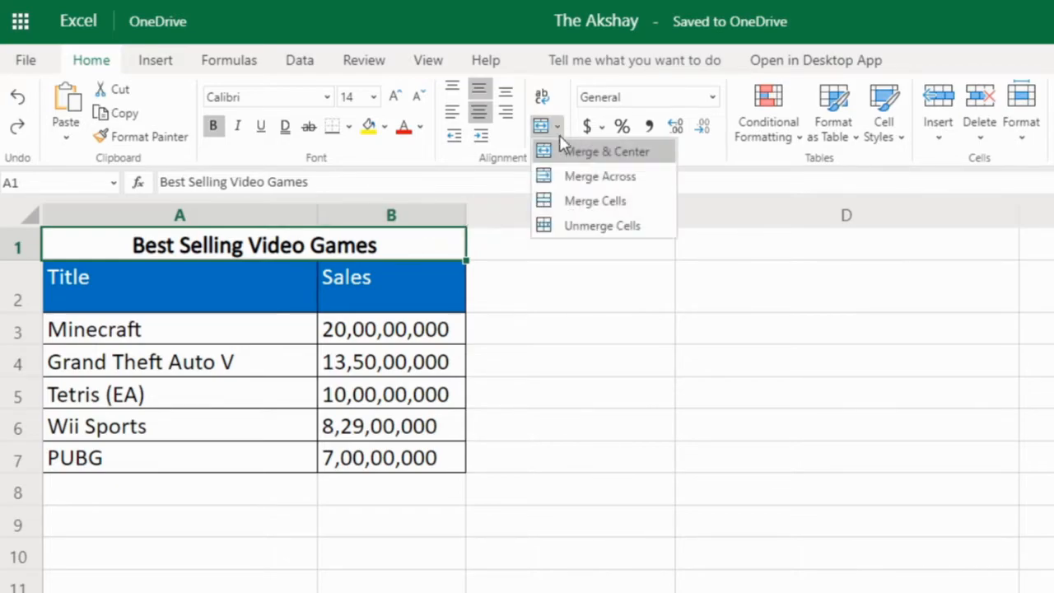
mouse_move(305, 333)
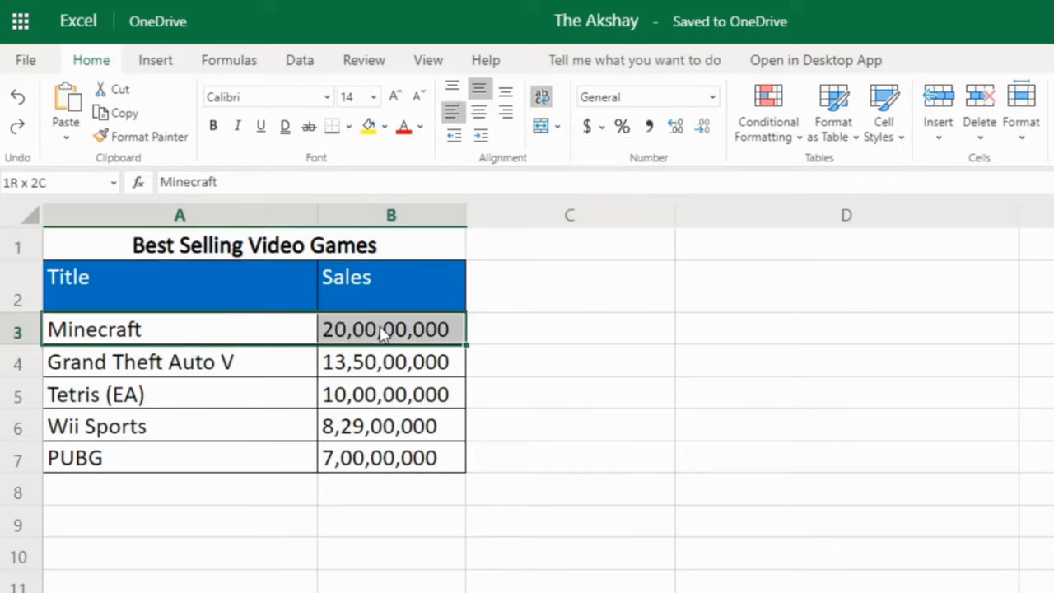
left_click(93, 329)
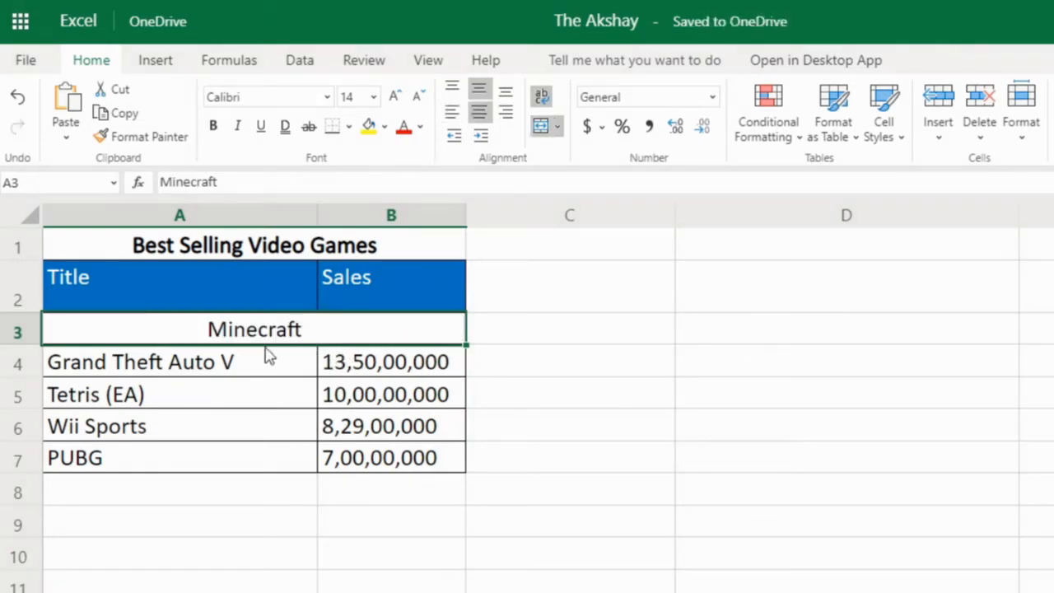
mouse_move(387, 340)
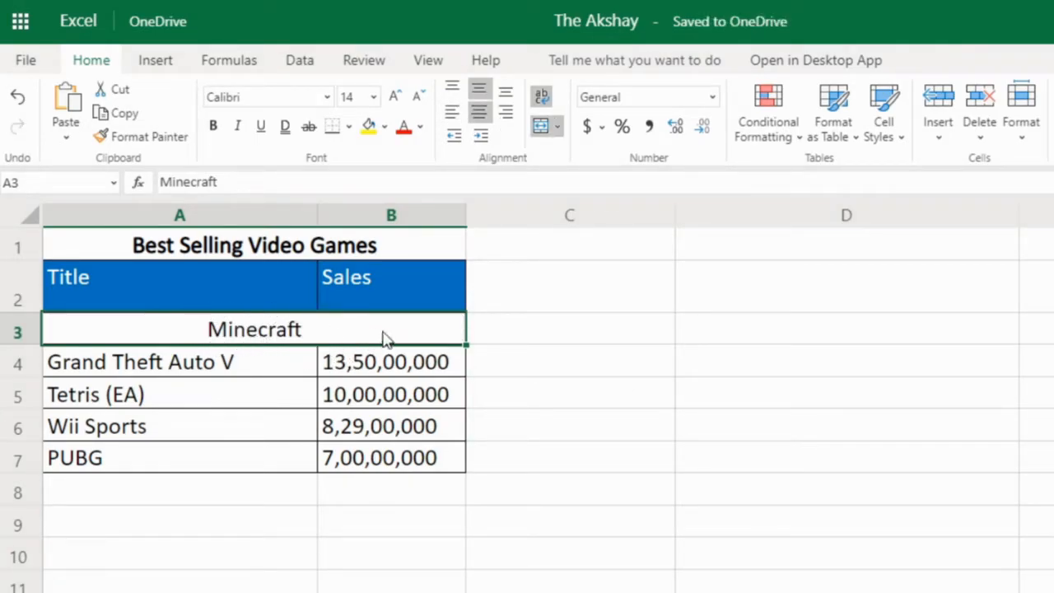
mouse_move(360, 336)
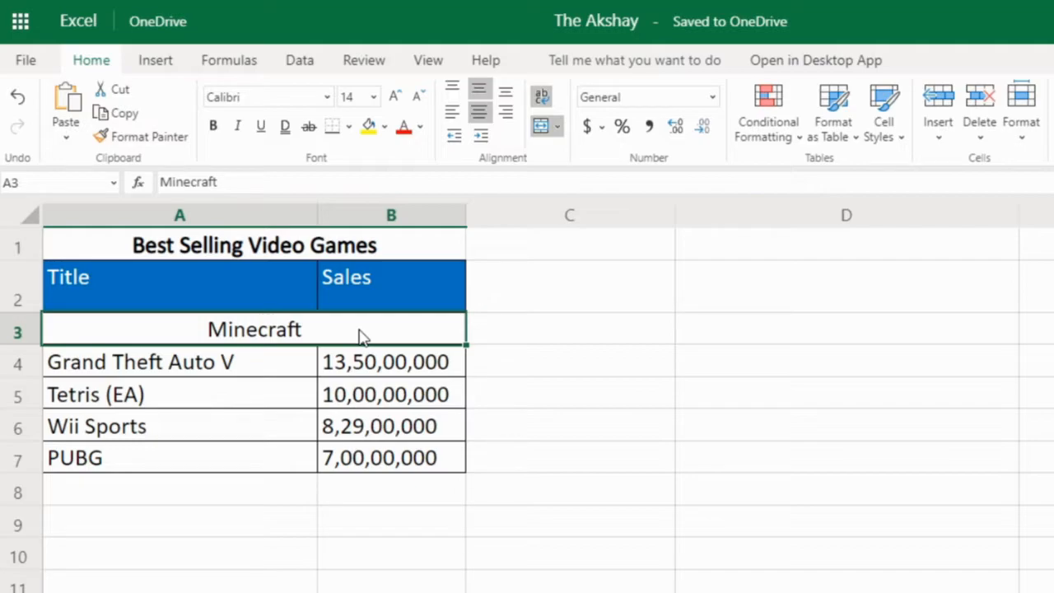
mouse_move(210, 334)
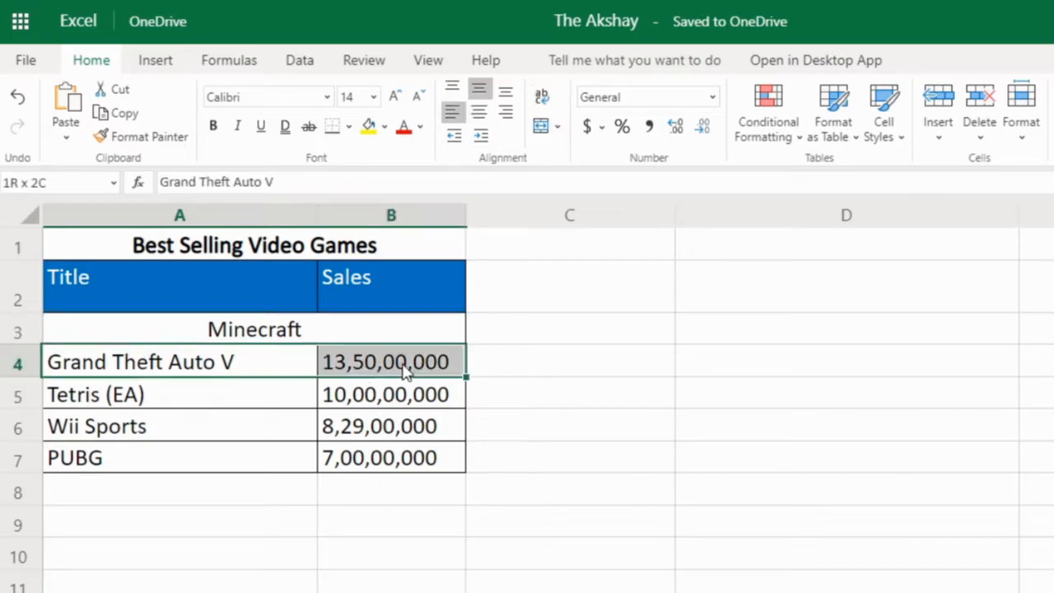
Step: Merge Across the Grand Theft Auto V row A4:B4 and Merge Cells on Tetris (EA) A5:B5, accepting the warning
left_click(557, 126)
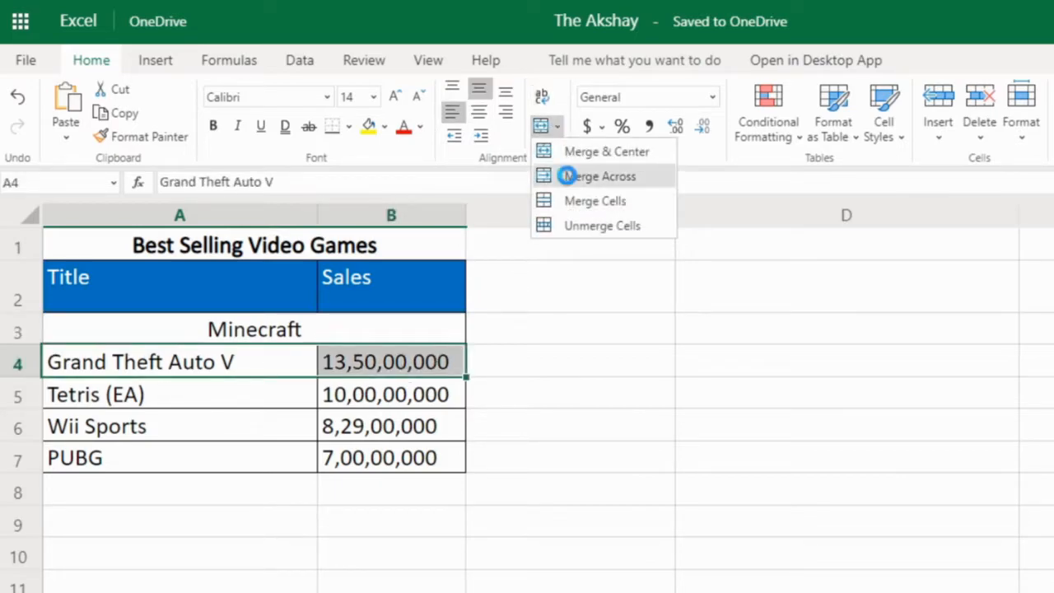
left_click(597, 175)
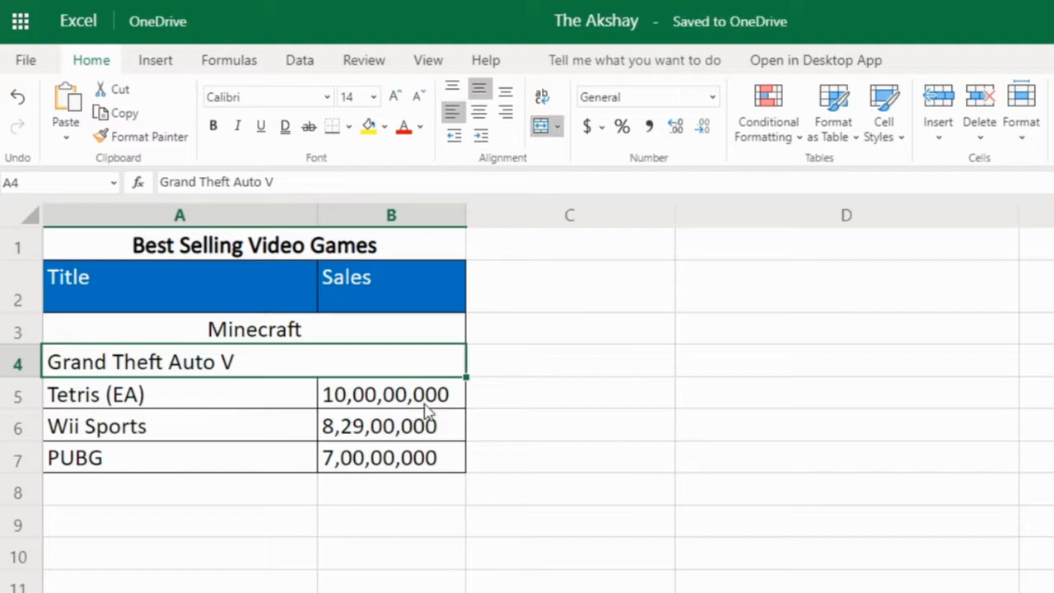
mouse_move(297, 378)
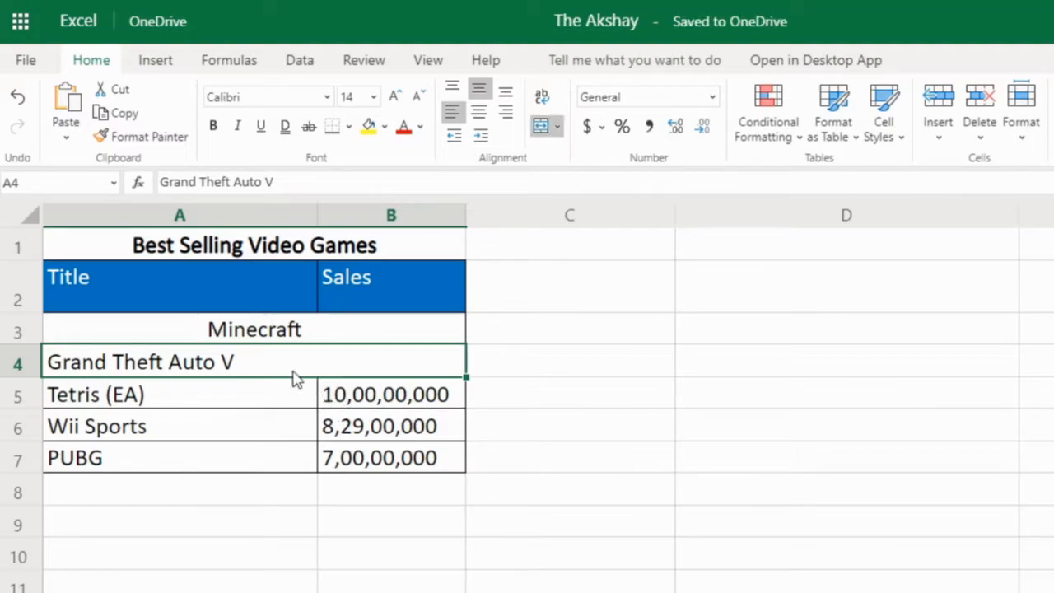
mouse_move(290, 374)
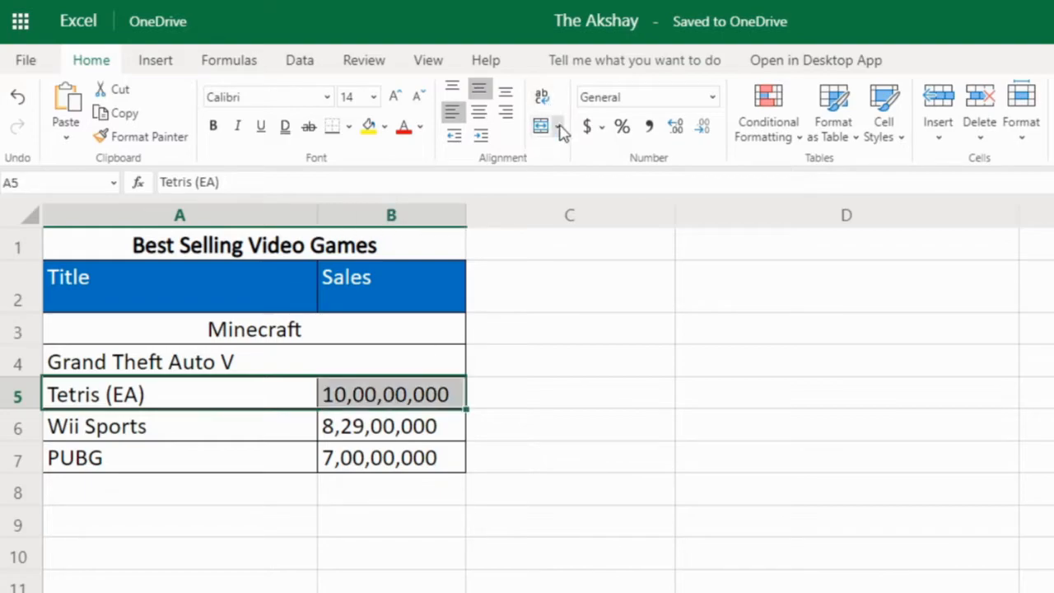
left_click(541, 125)
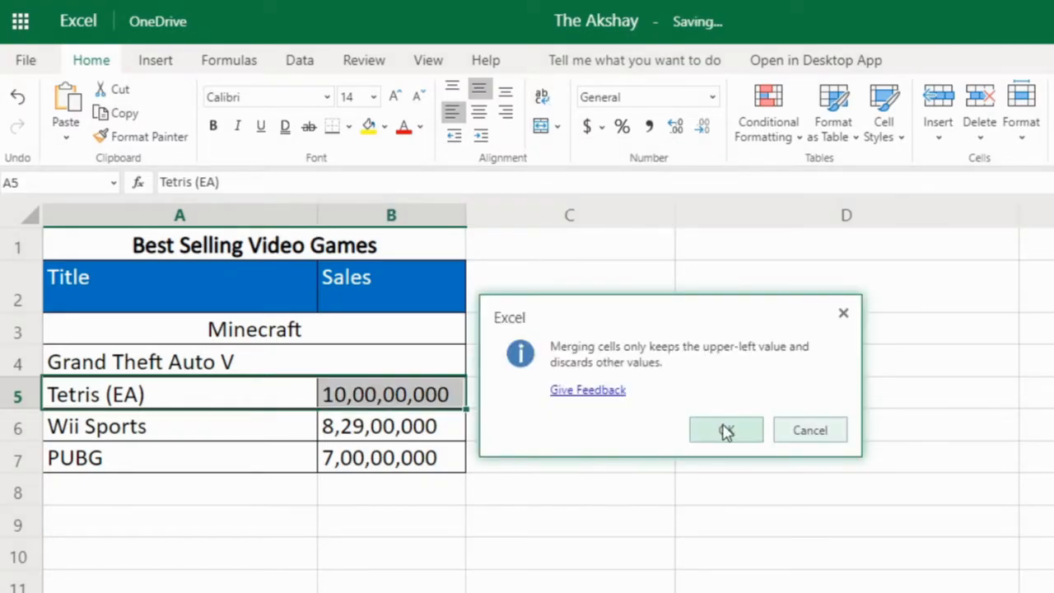
left_click(725, 428)
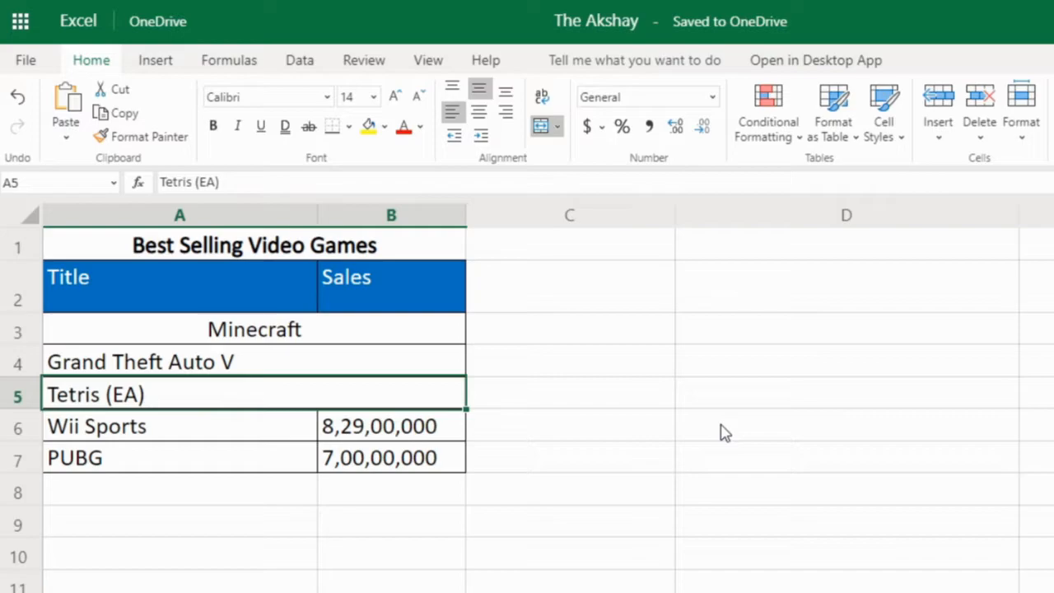
mouse_move(484, 130)
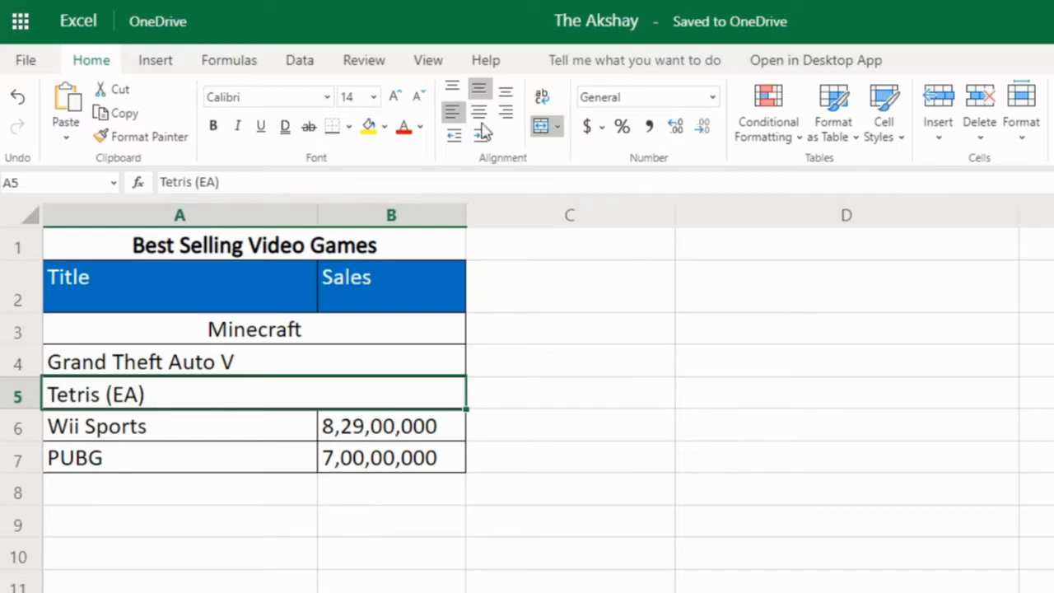
mouse_move(452, 113)
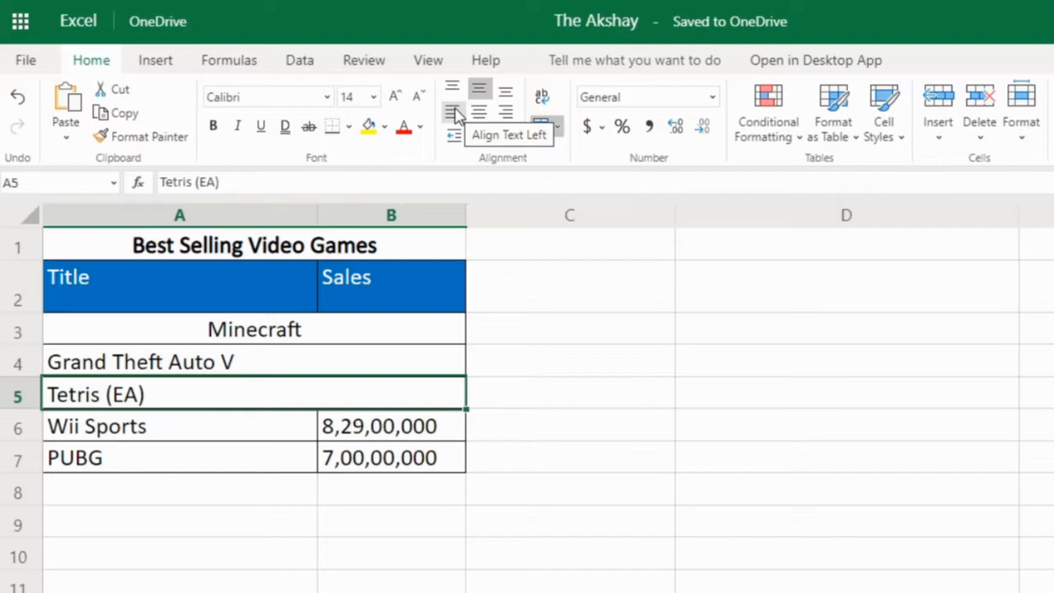
mouse_move(461, 115)
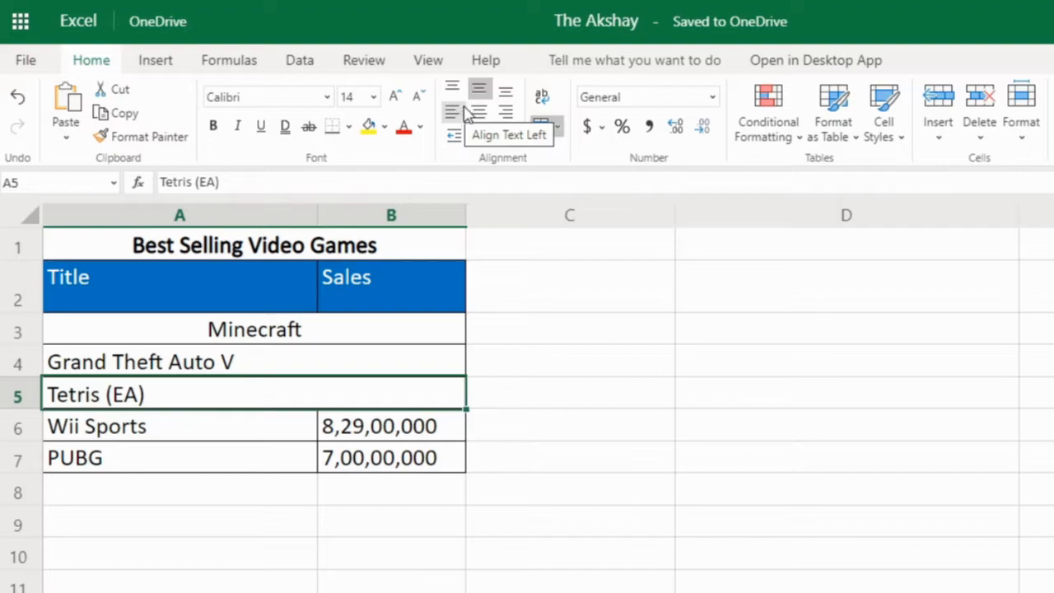
Step: Undo, then Merge & Center A2:B7 into one block showing only Title centred at top
left_click(557, 126)
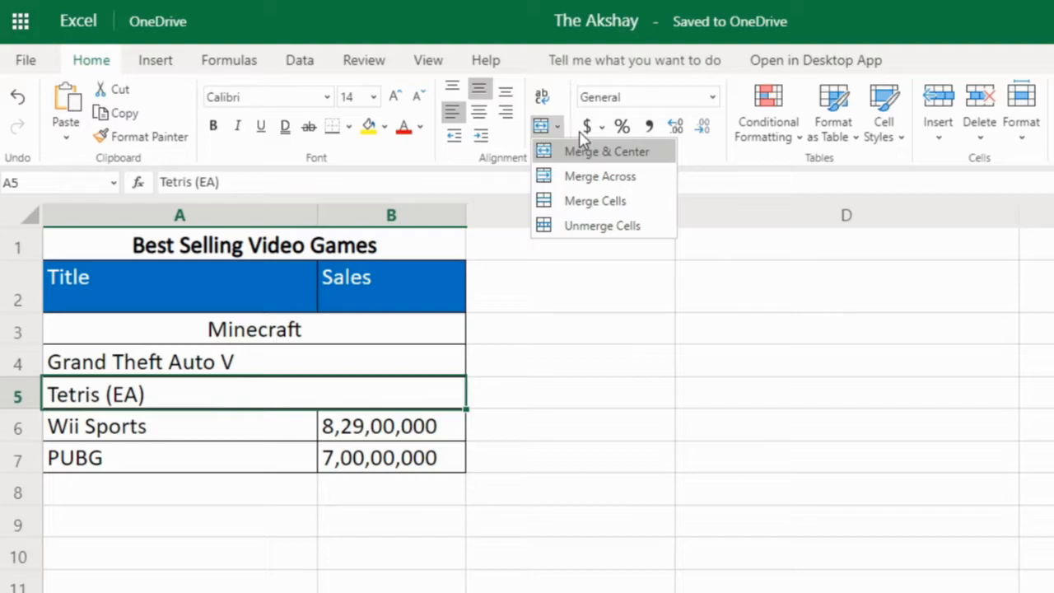
mouse_move(594, 200)
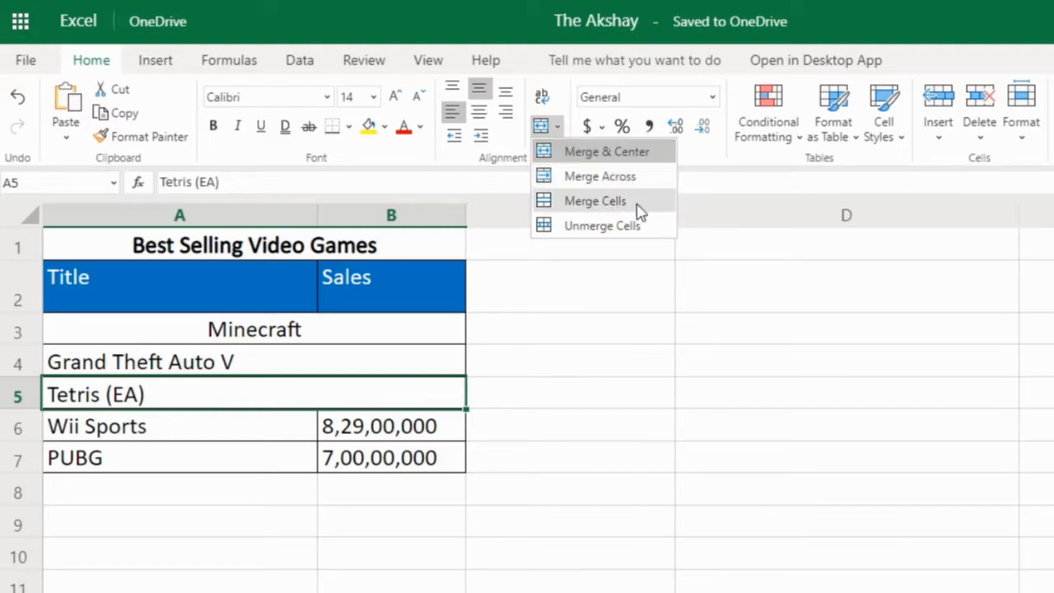
mouse_move(436, 338)
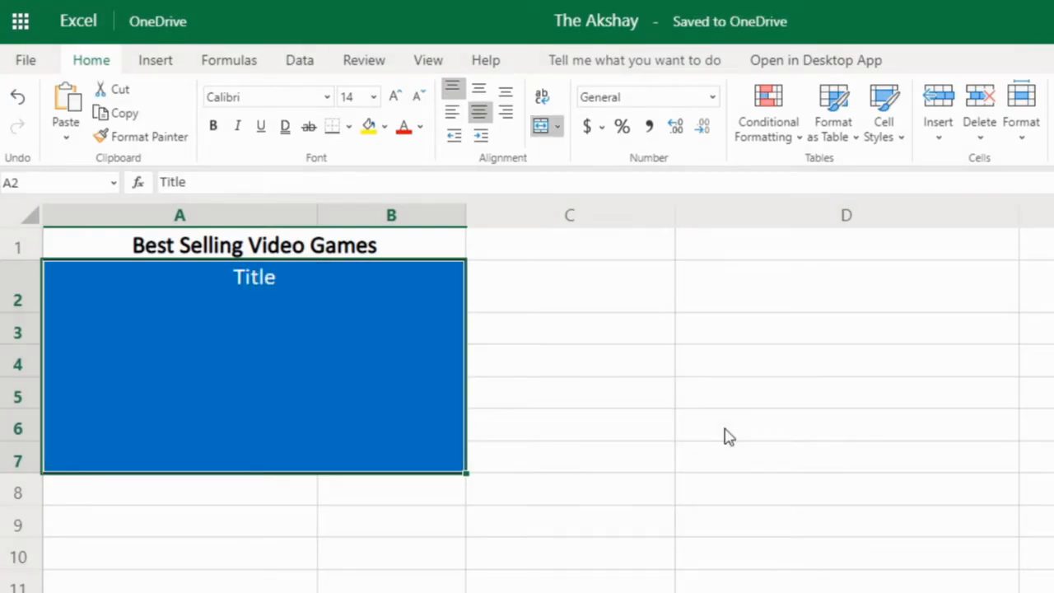
mouse_move(427, 332)
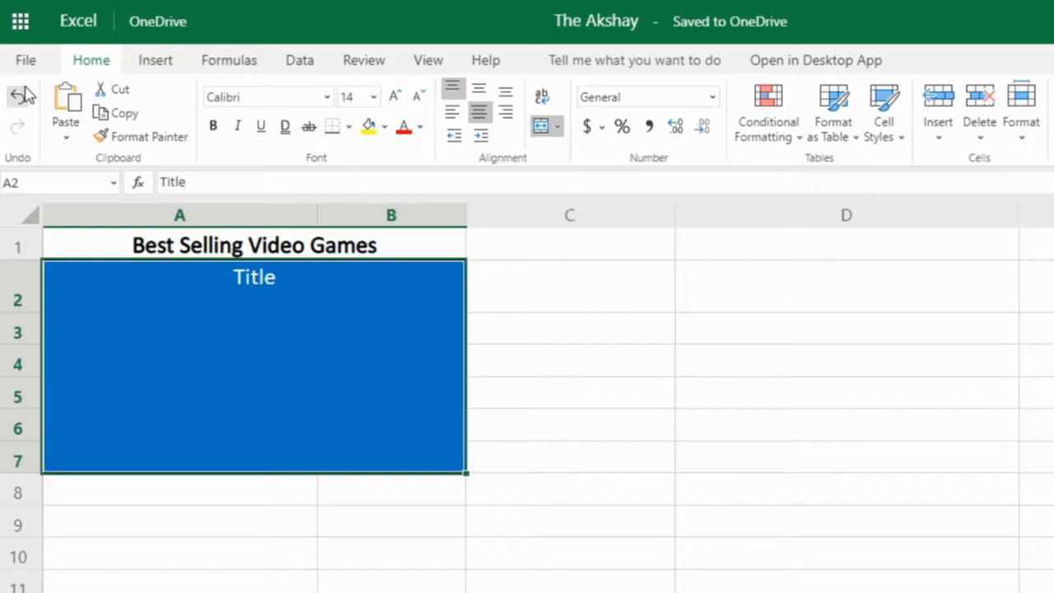
left_click(17, 95)
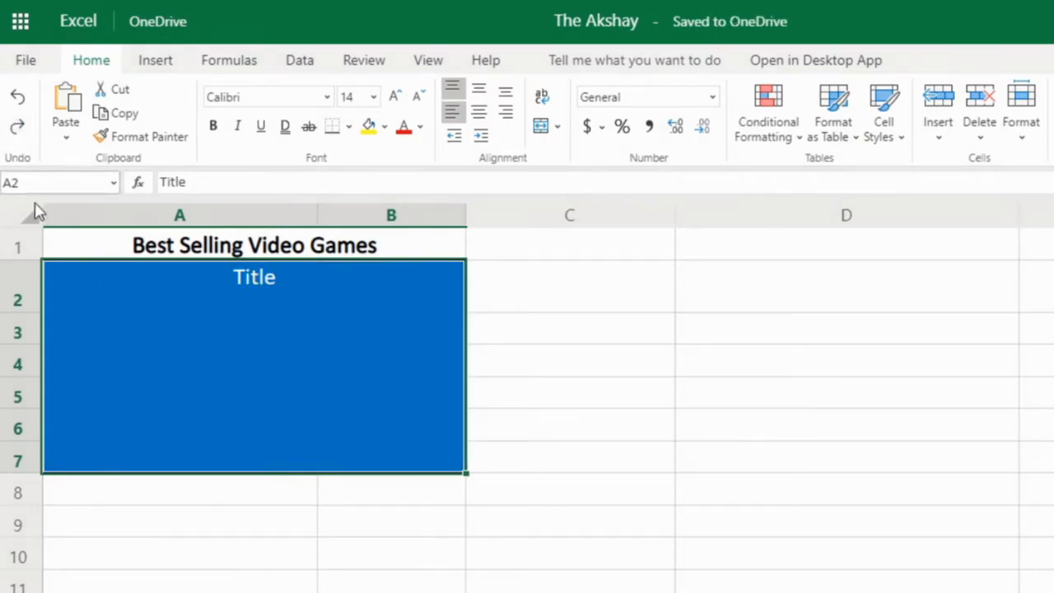
left_click(479, 111)
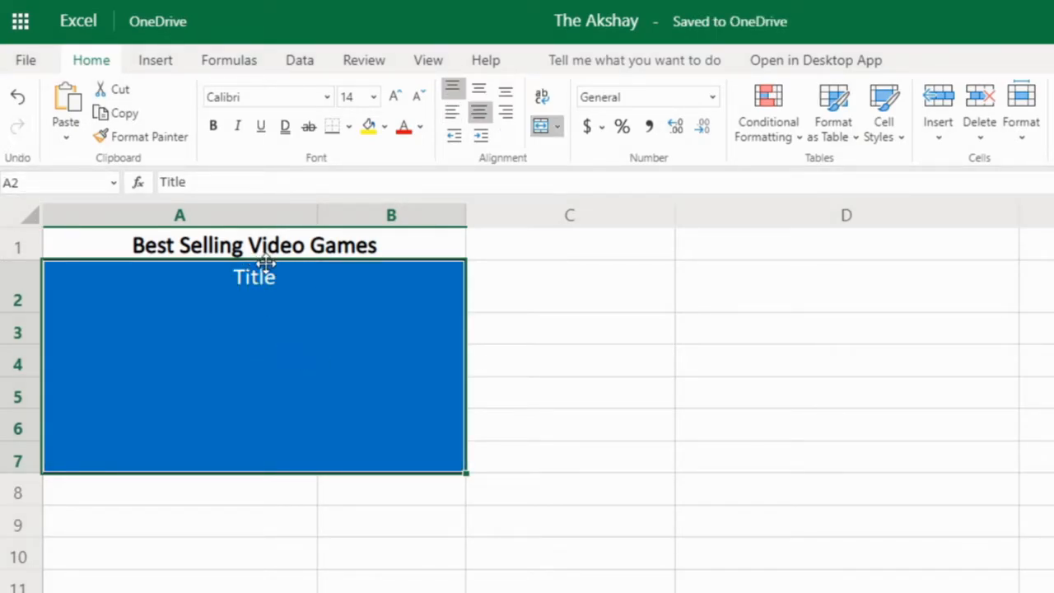
mouse_move(304, 288)
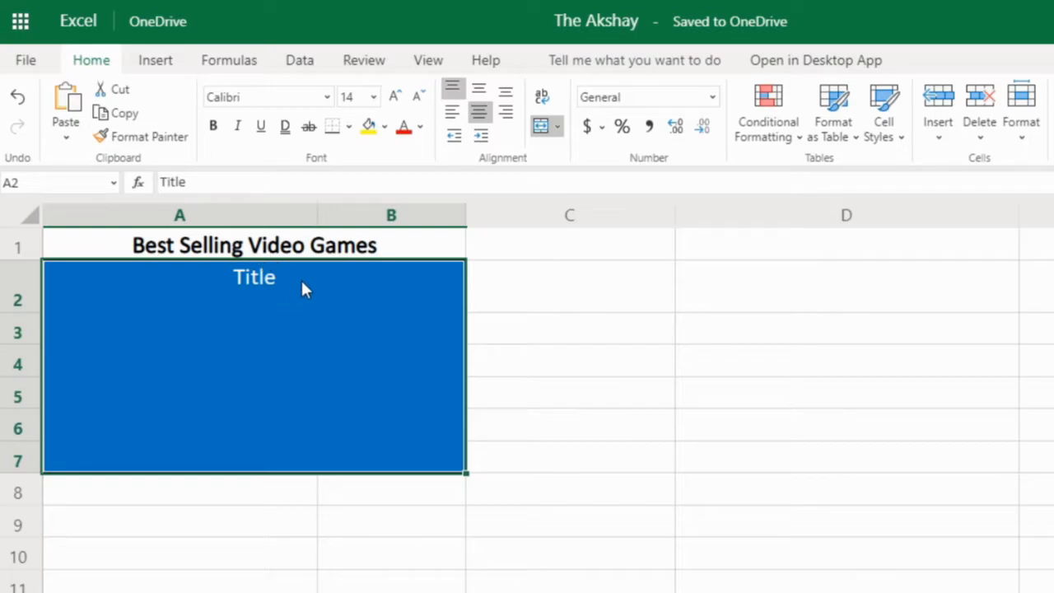
mouse_move(454, 113)
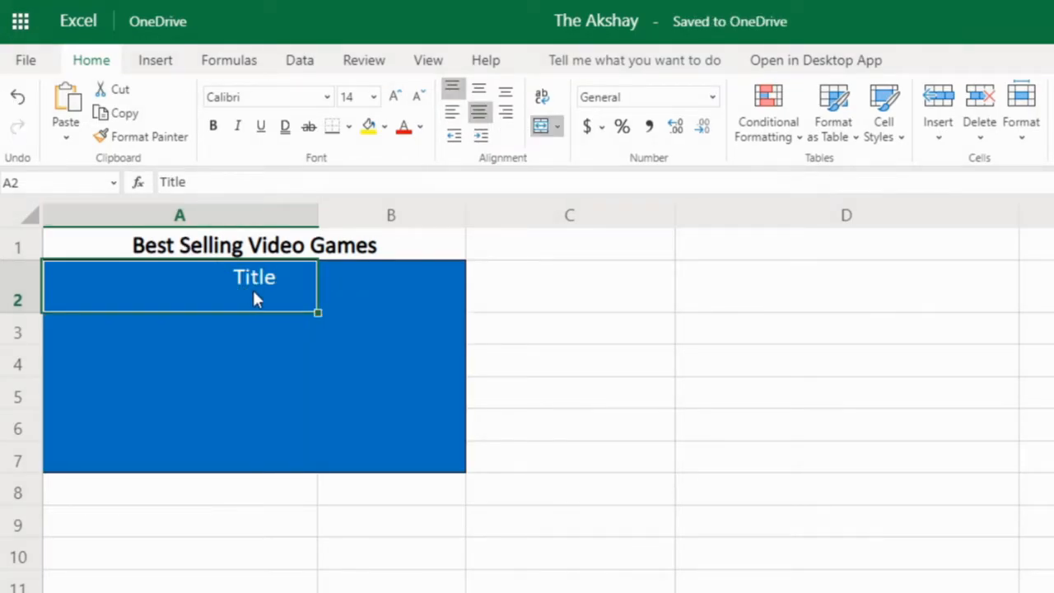
left_click(481, 113)
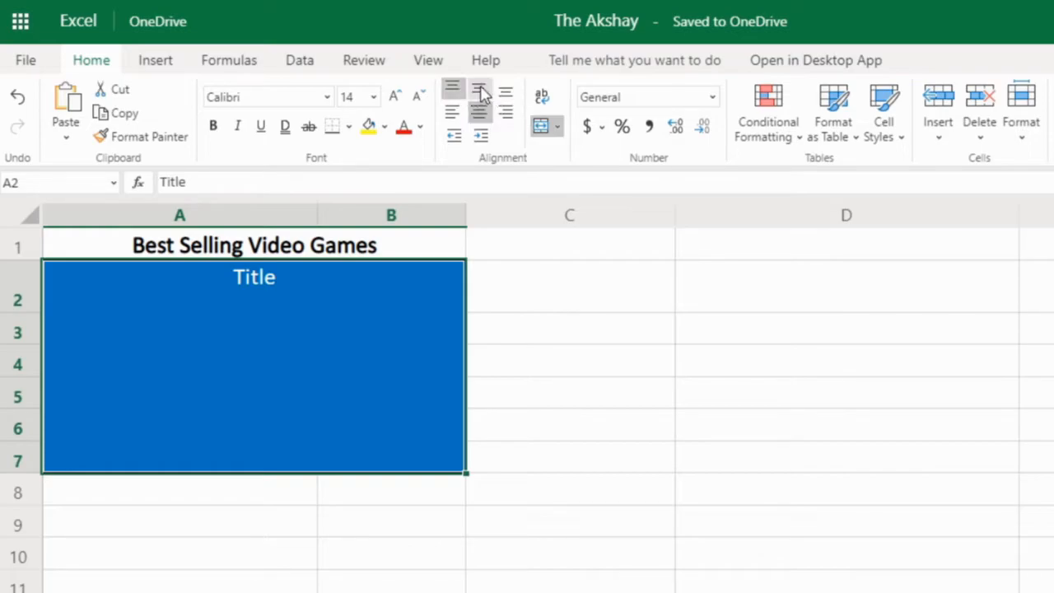
mouse_move(505, 89)
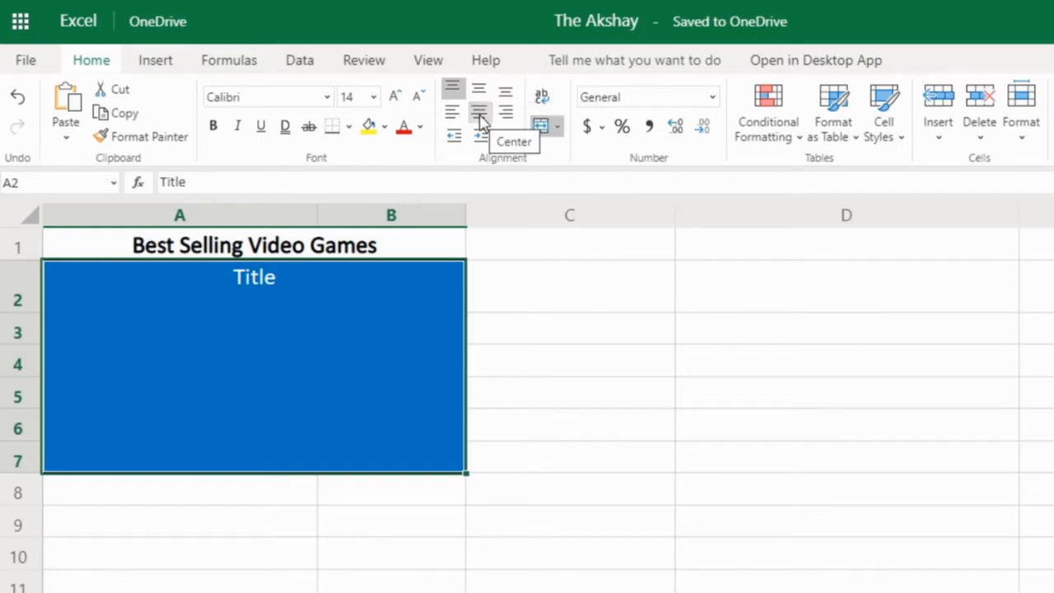
mouse_move(454, 113)
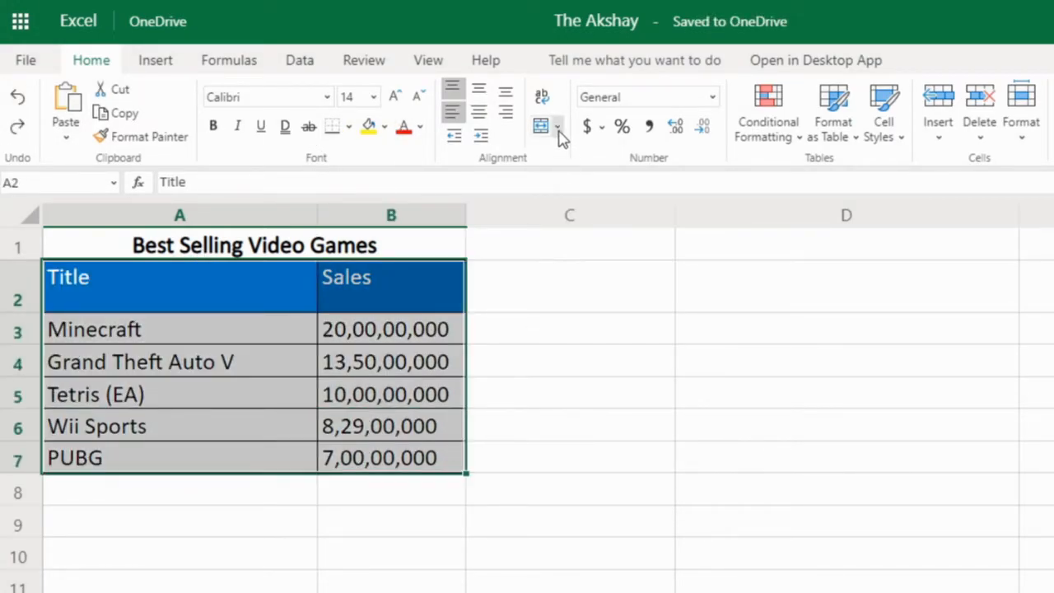
Step: Merge Across A2:B7 so each row becomes one cell, accepting loss of the Sales values
left_click(541, 126)
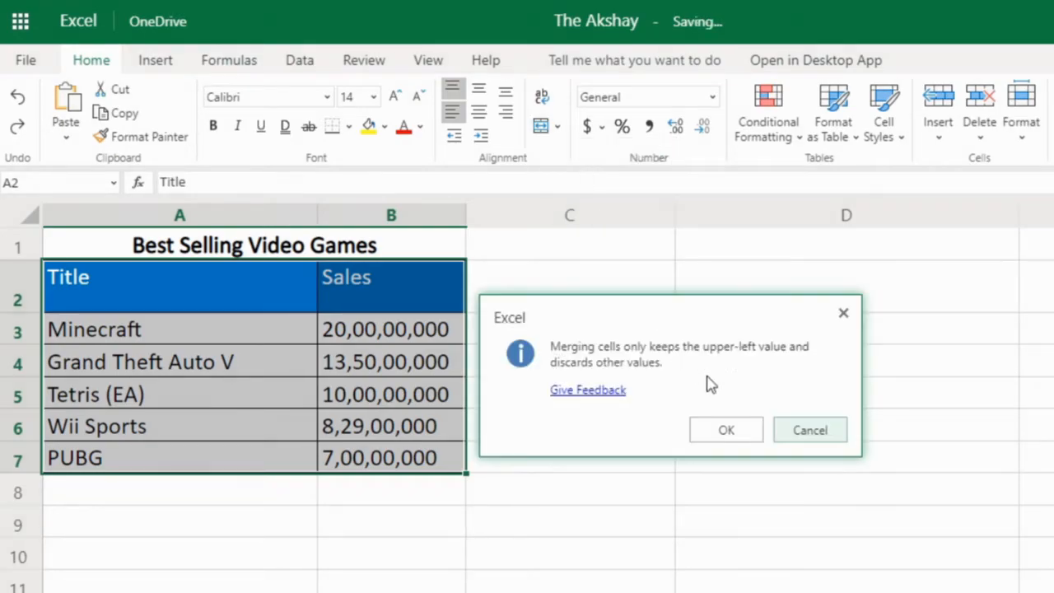
left_click(725, 429)
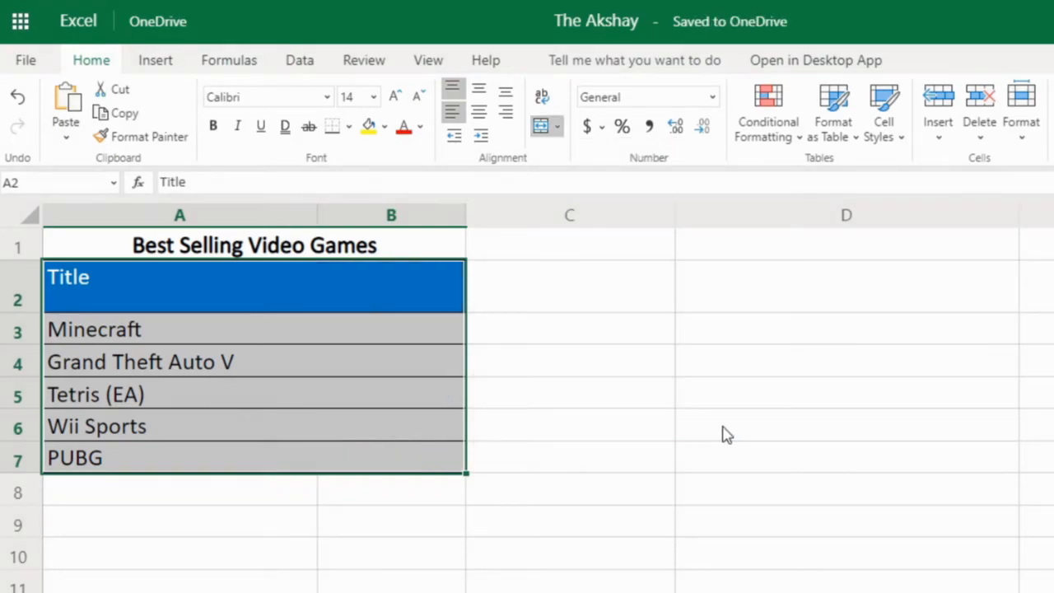
mouse_move(346, 293)
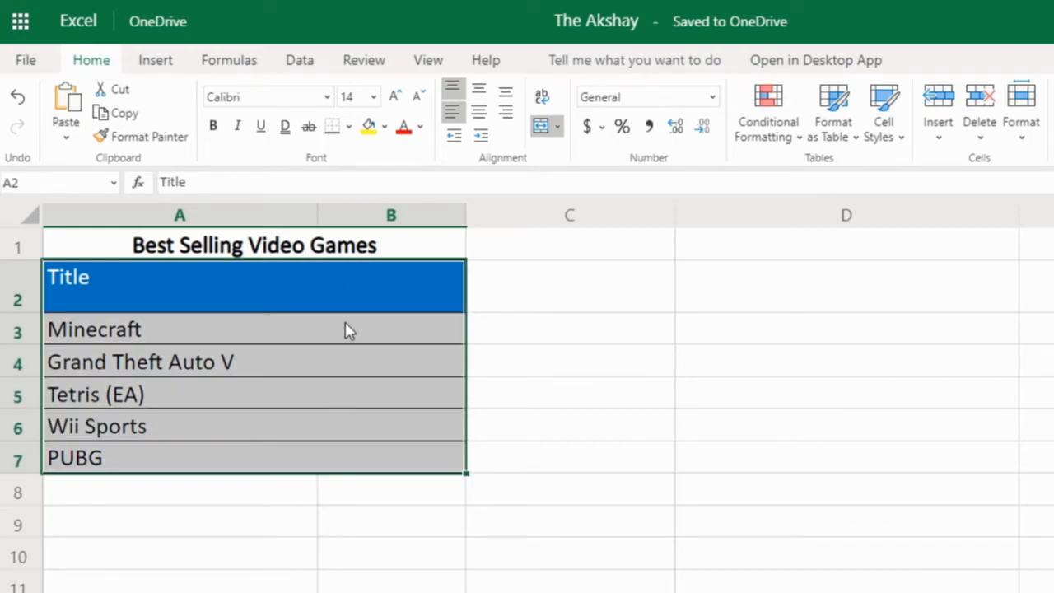
left_click(93, 328)
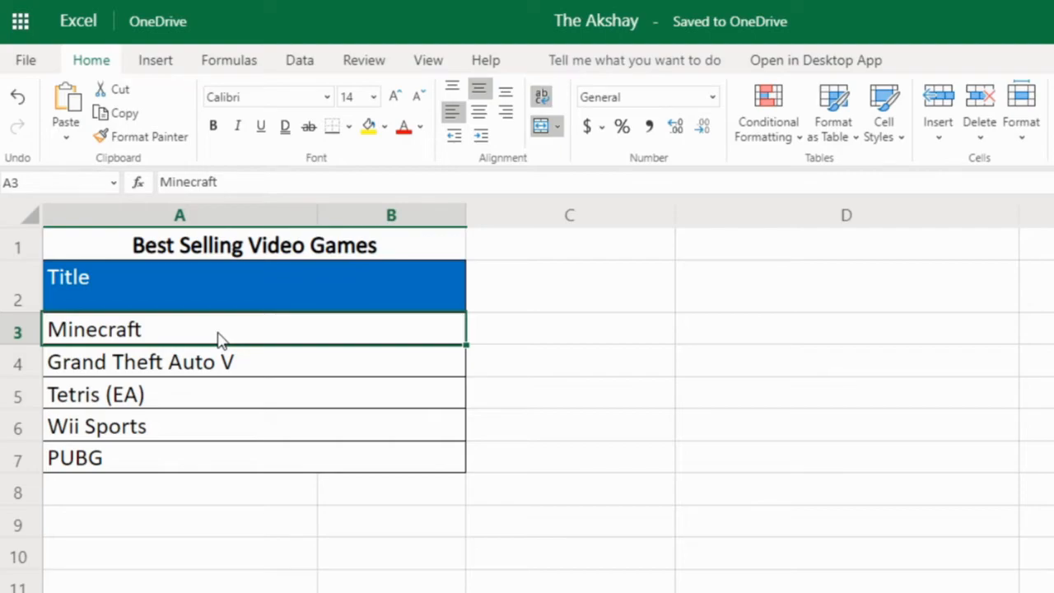
mouse_move(150, 340)
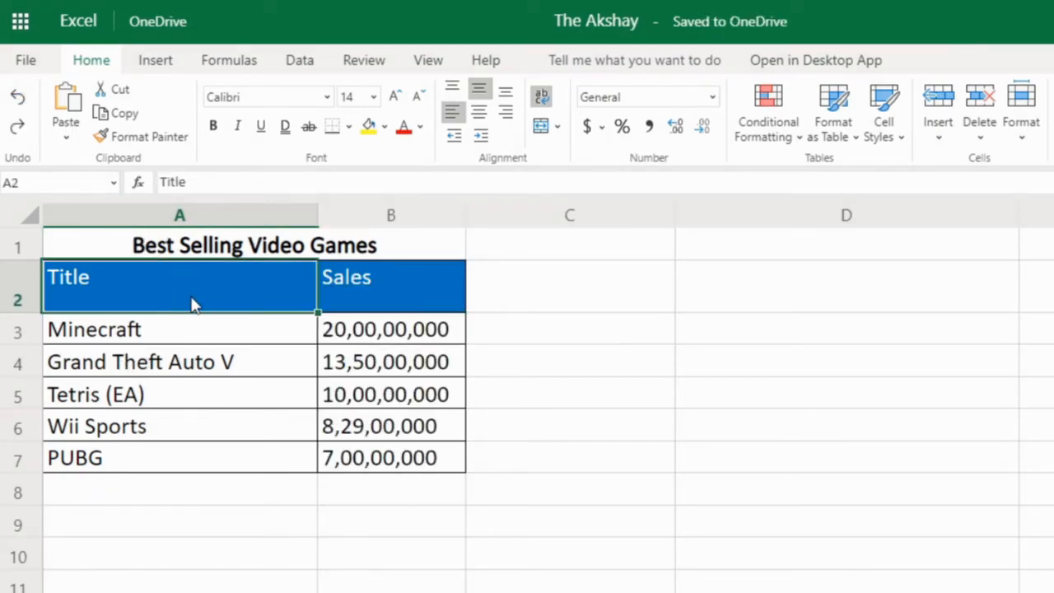
Step: Merge Cells on A2:B7 into a single cell keeping only Title at top-left, accepting the warning
left_click(556, 126)
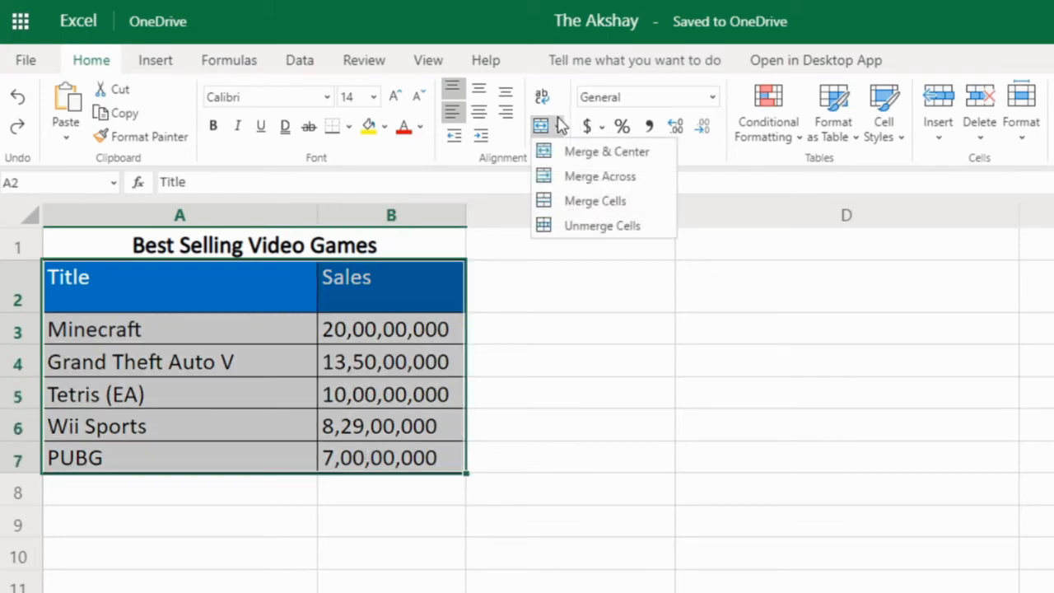
left_click(594, 200)
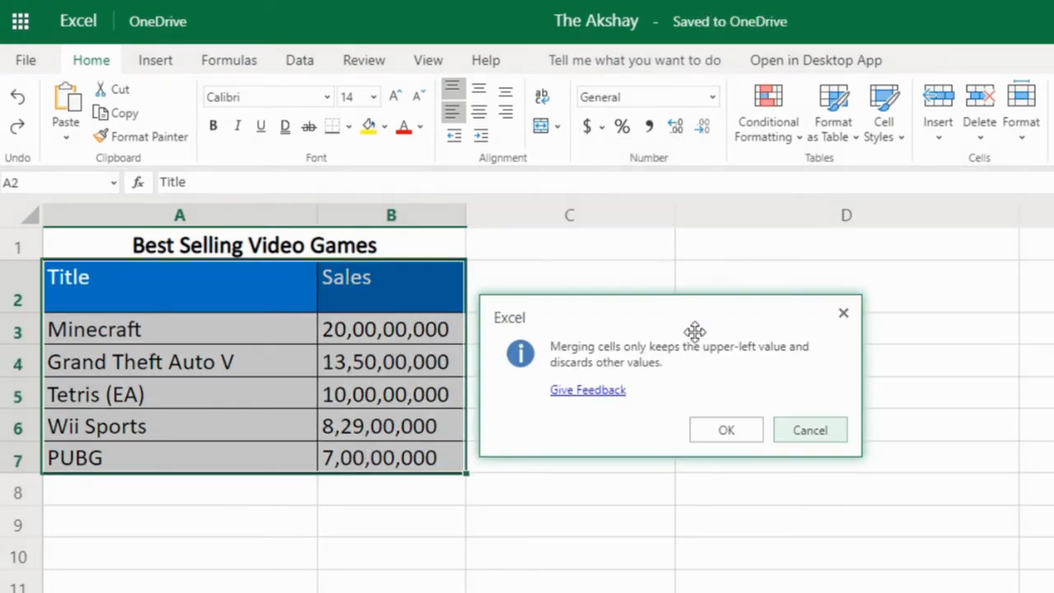
left_click(725, 429)
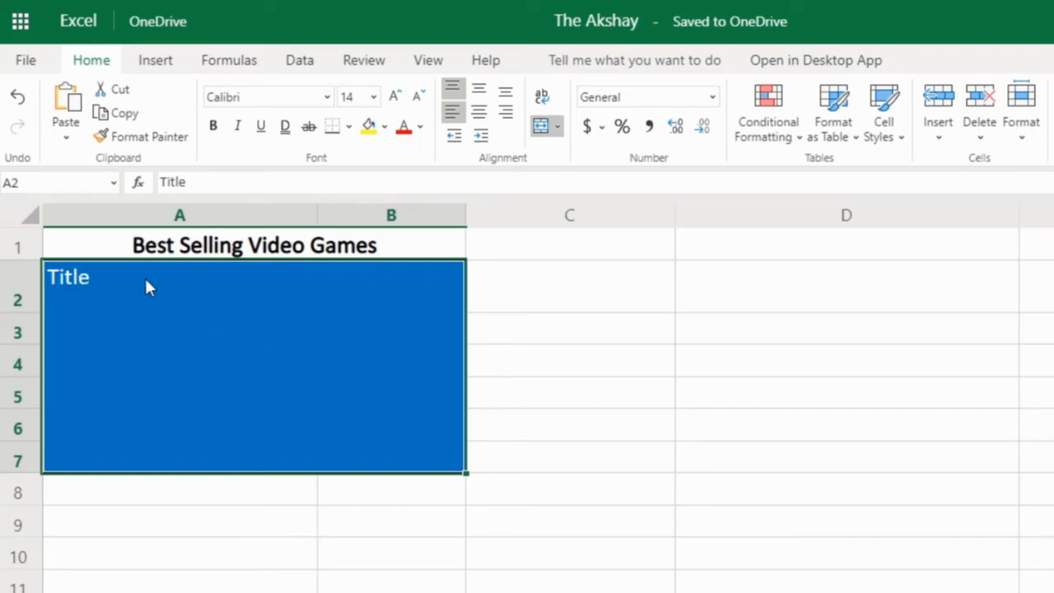
mouse_move(180, 340)
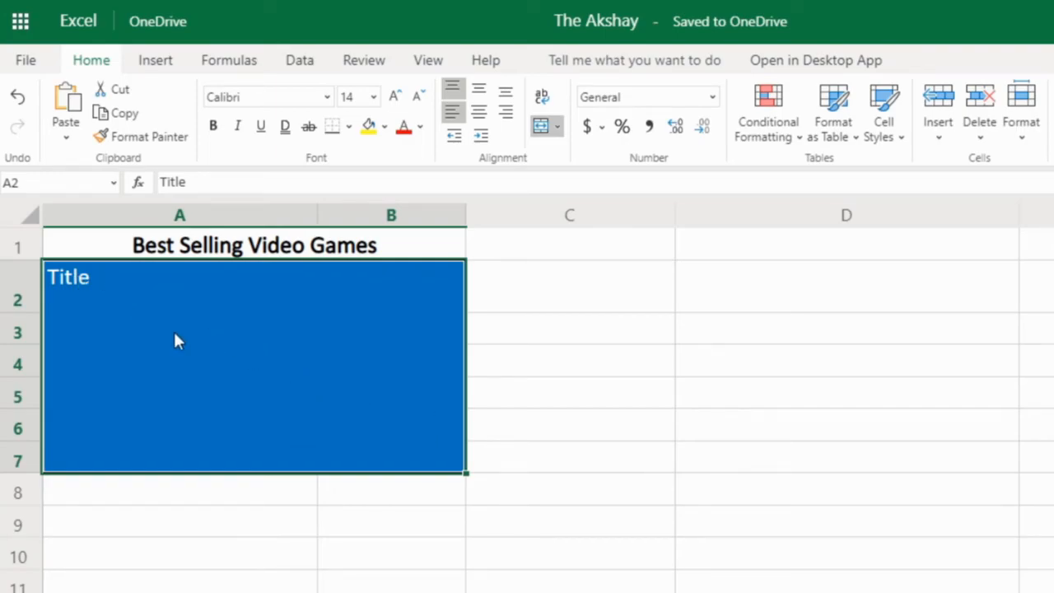
mouse_move(88, 300)
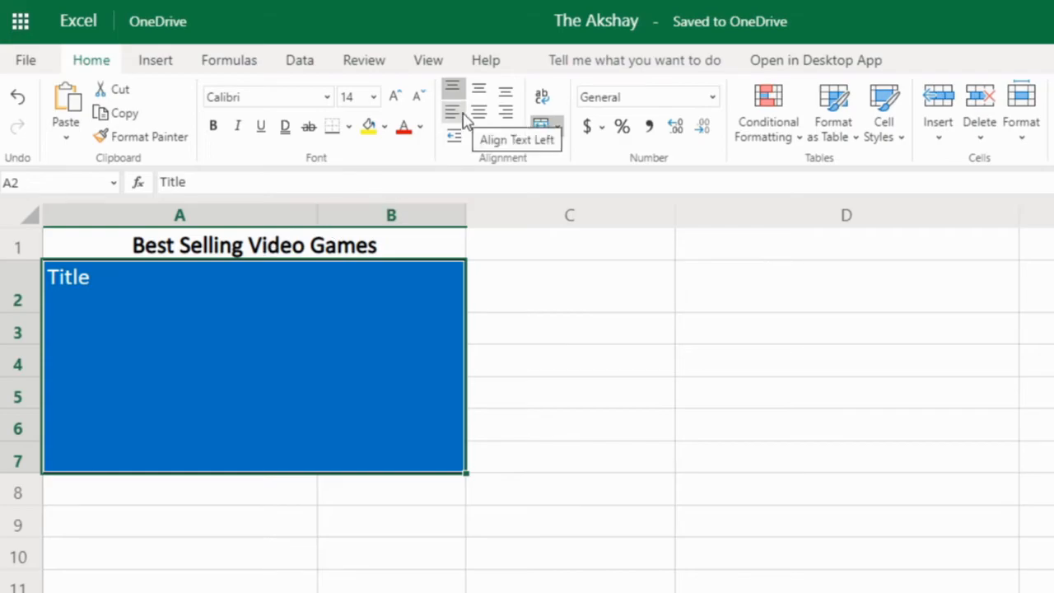
mouse_move(369, 352)
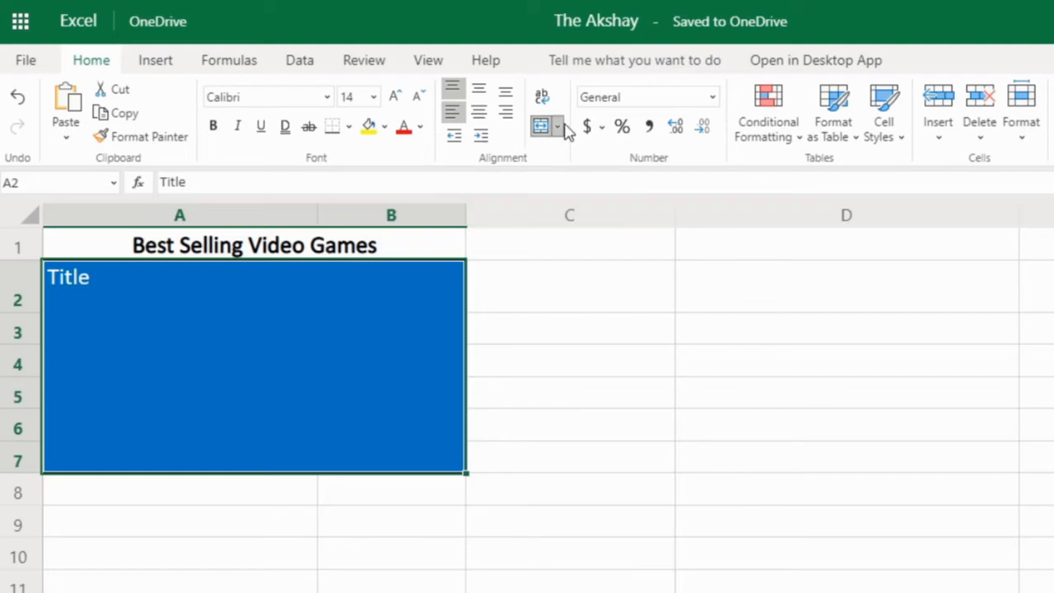
left_click(559, 126)
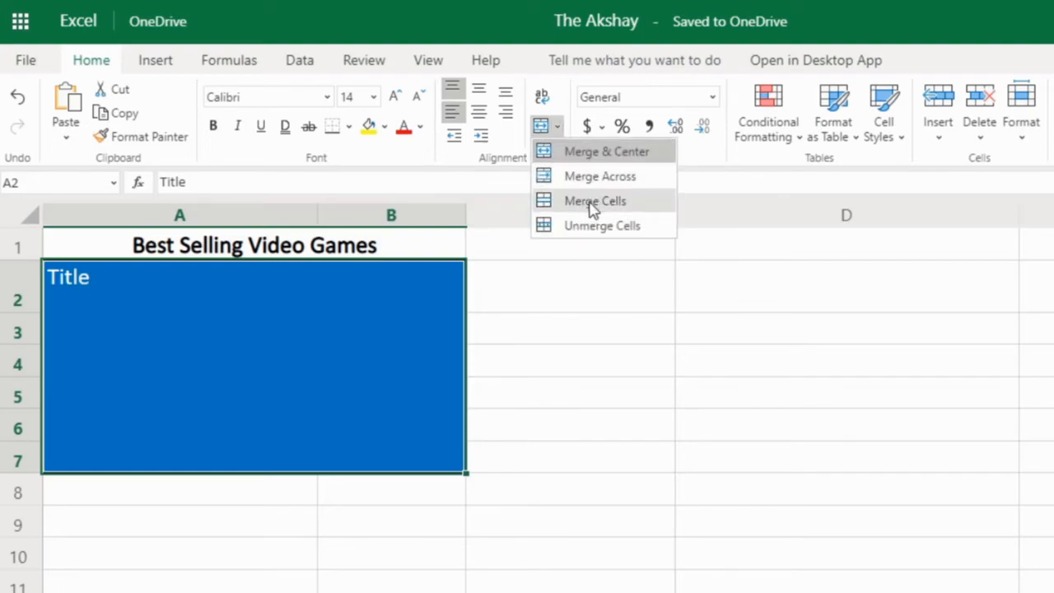
mouse_move(658, 176)
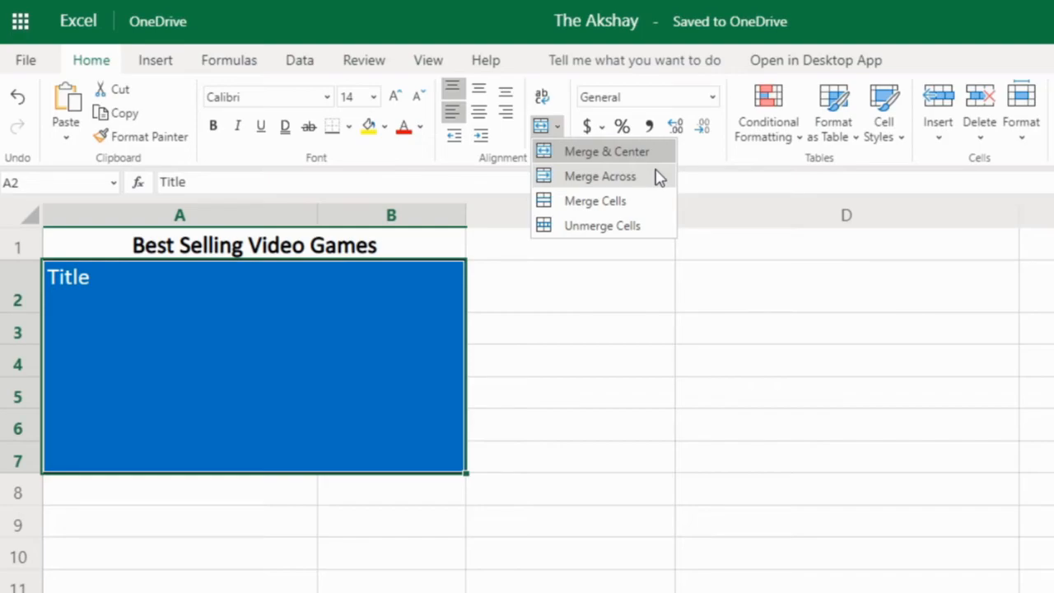
mouse_move(568, 189)
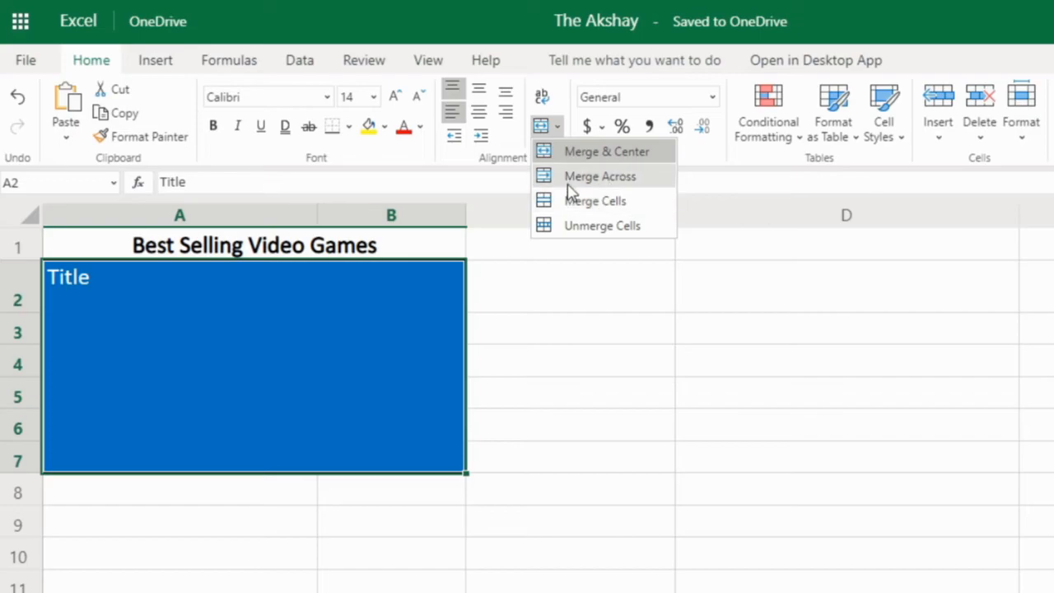
mouse_move(649, 151)
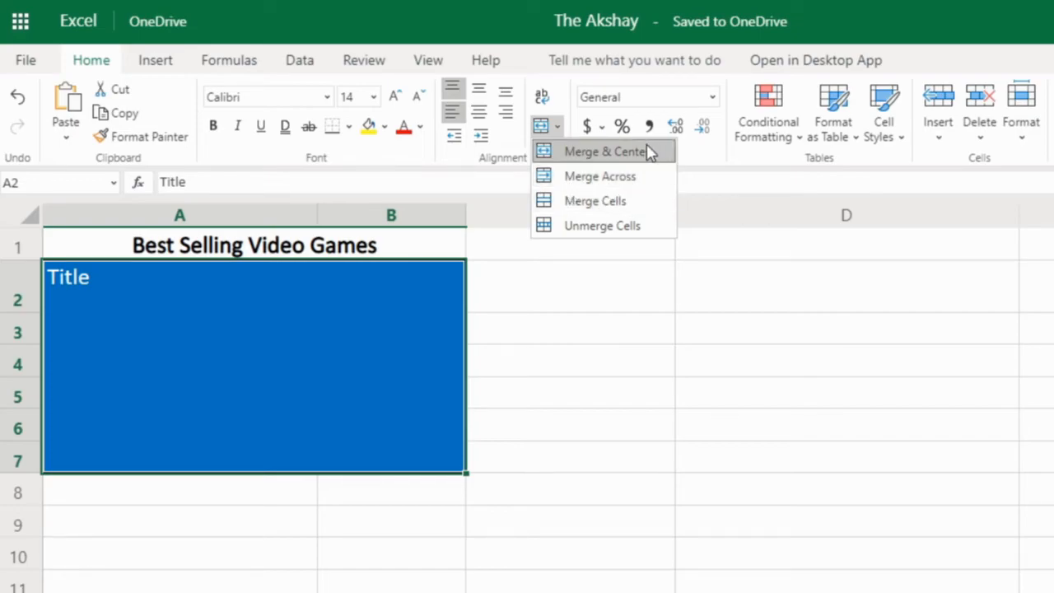
mouse_move(665, 156)
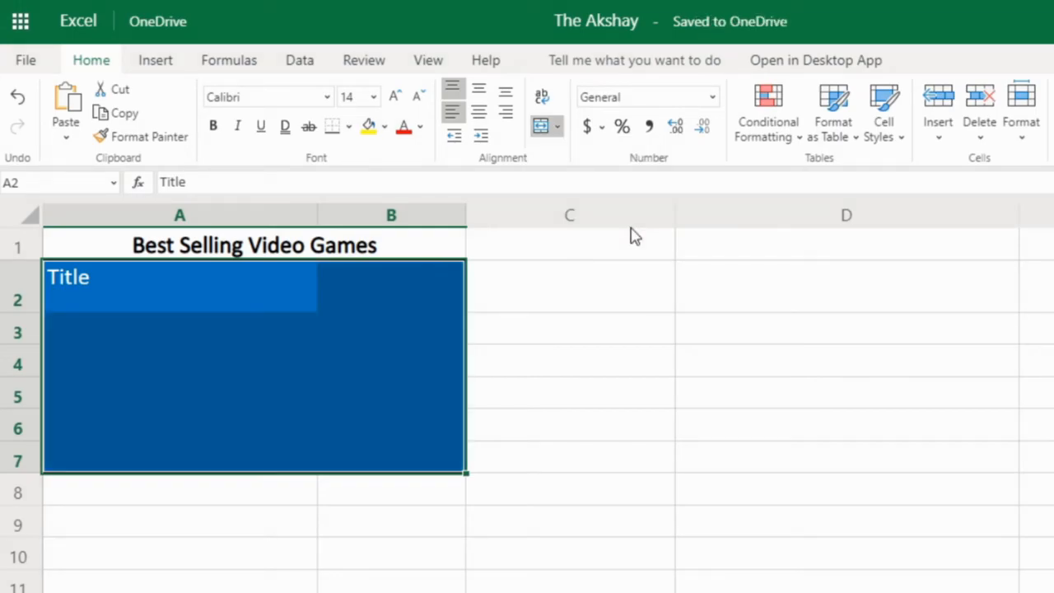
Step: Unmerge the block and enter 'f' in B2, showing B2 and A3 are separate cells again
left_click(390, 286)
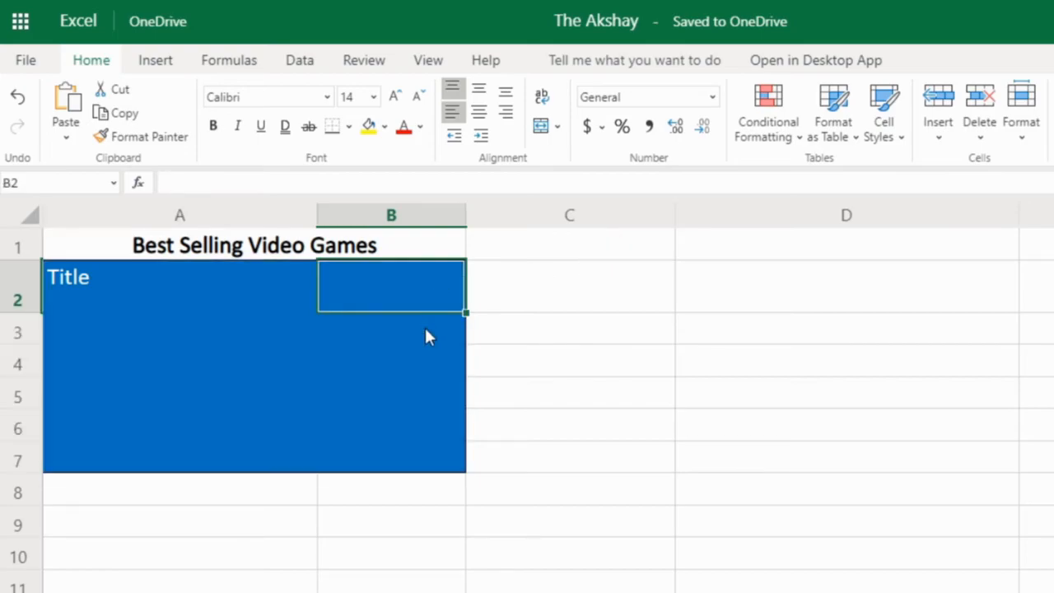
type("f")
left_click(392, 364)
type("s")
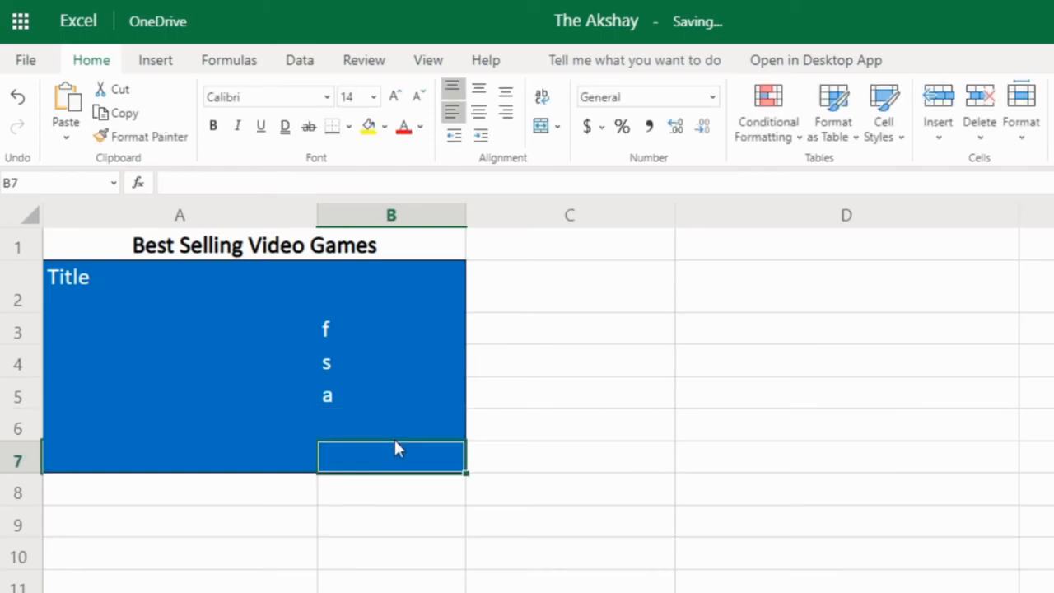
left_click(564, 126)
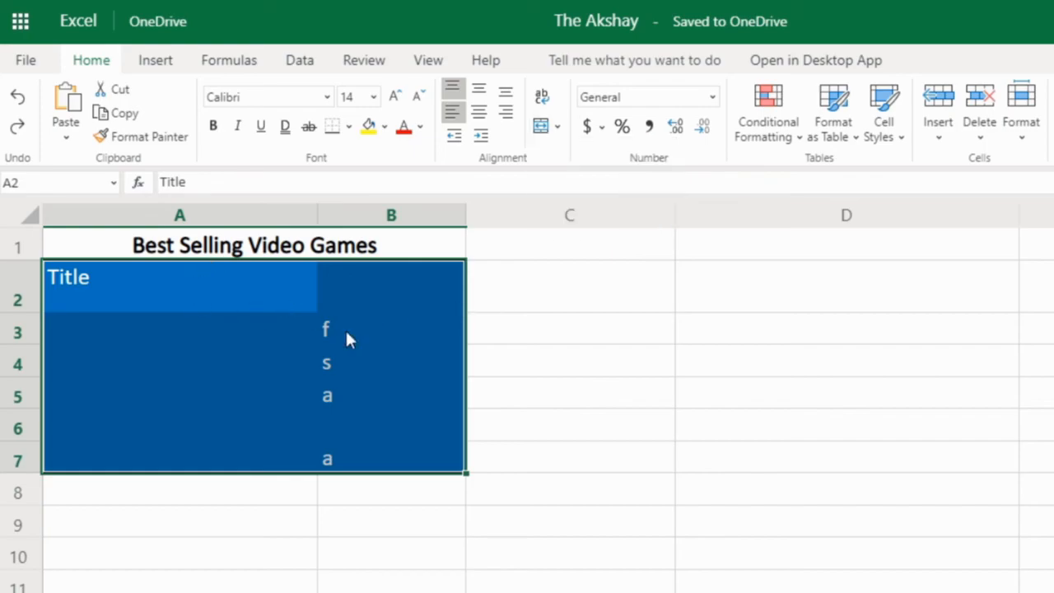
left_click(390, 286)
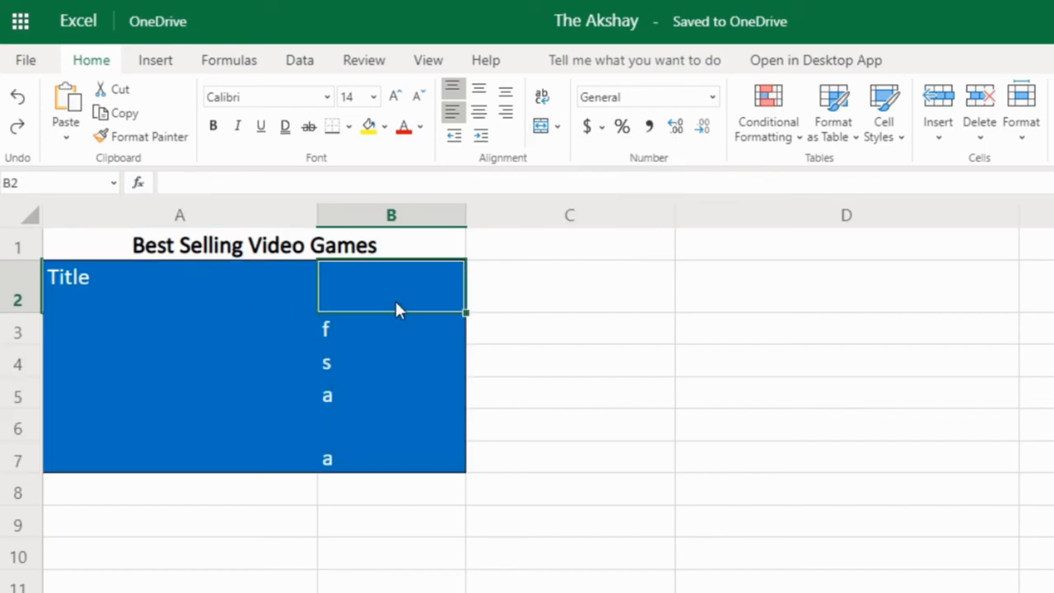
left_click(180, 332)
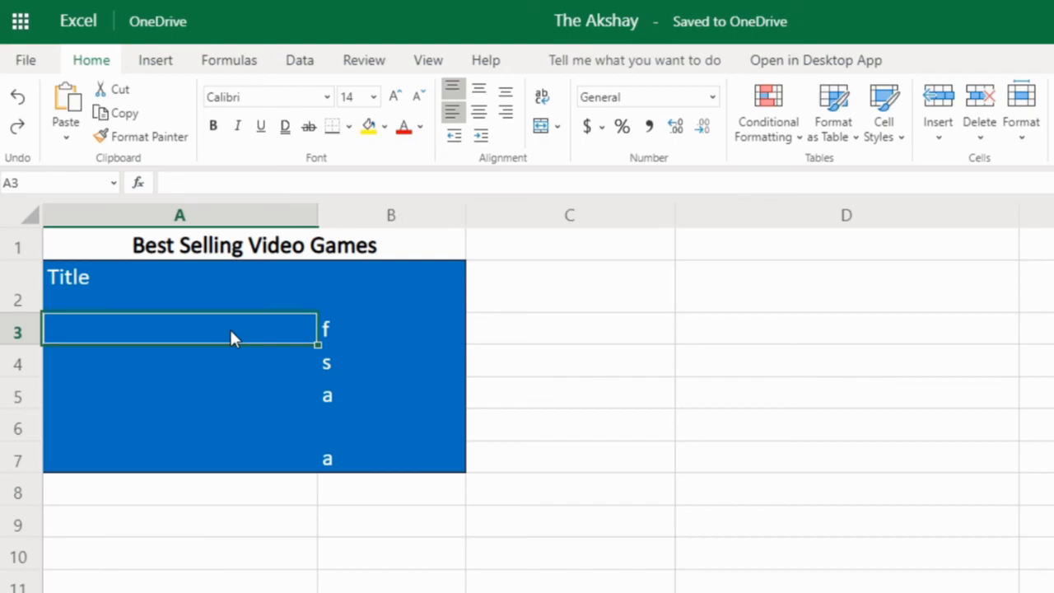
mouse_move(207, 293)
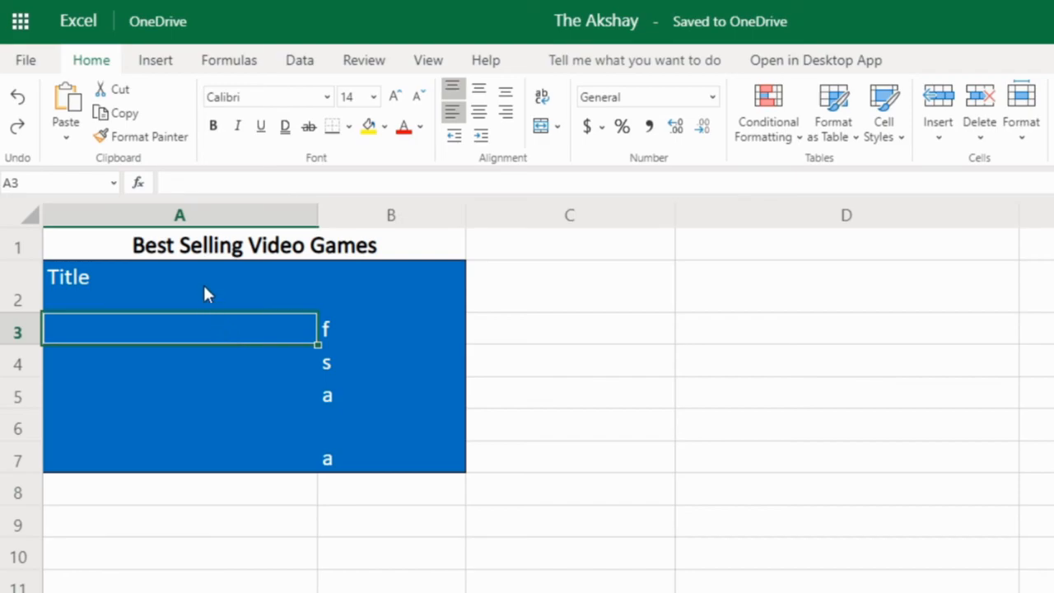